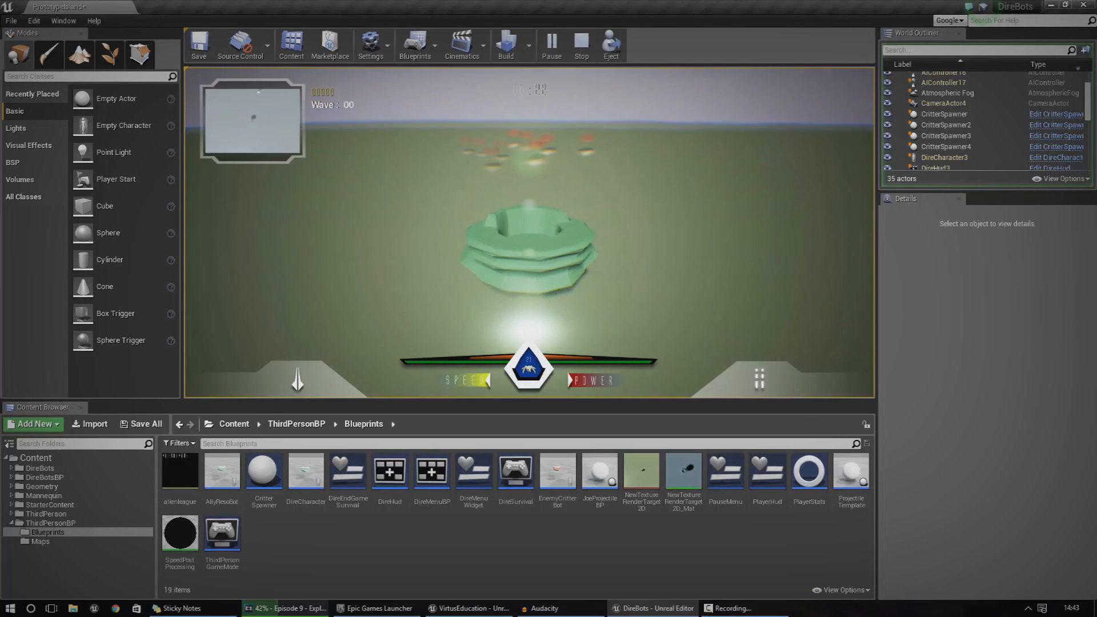
Stop the DireBots play session, replay it briefly, then stop it again from the toolbar.
click(581, 43)
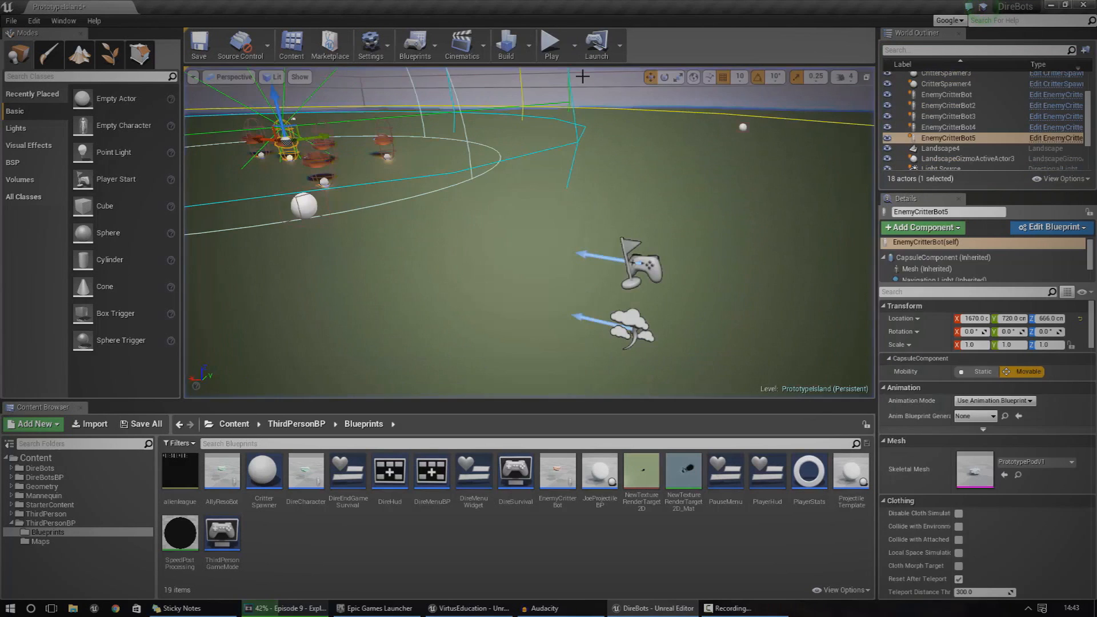
click(550, 42)
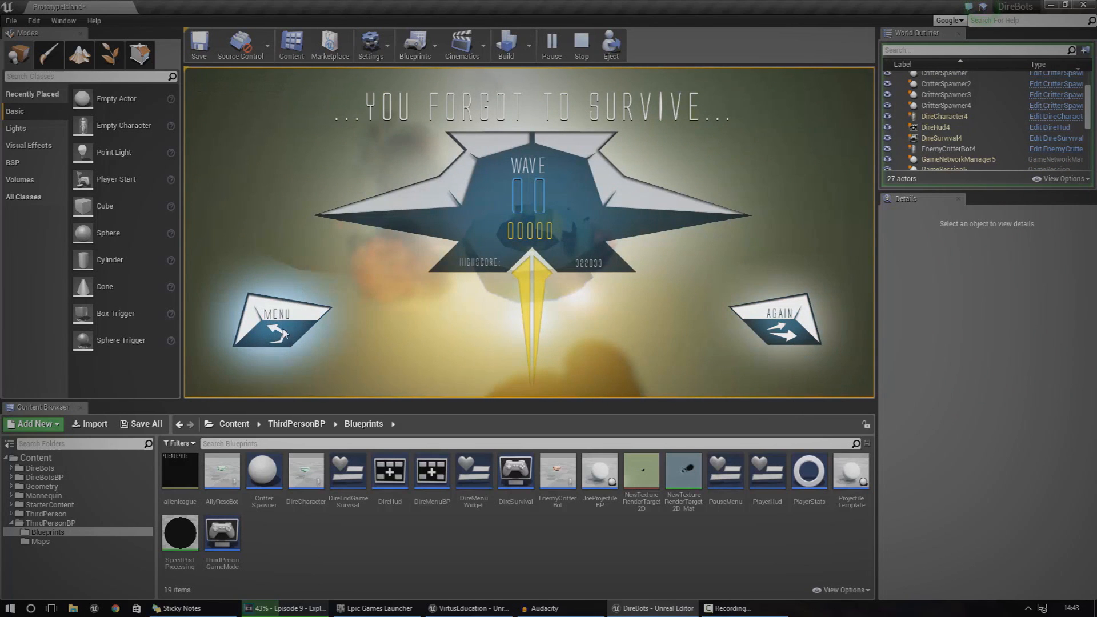
mouse_move(591, 71)
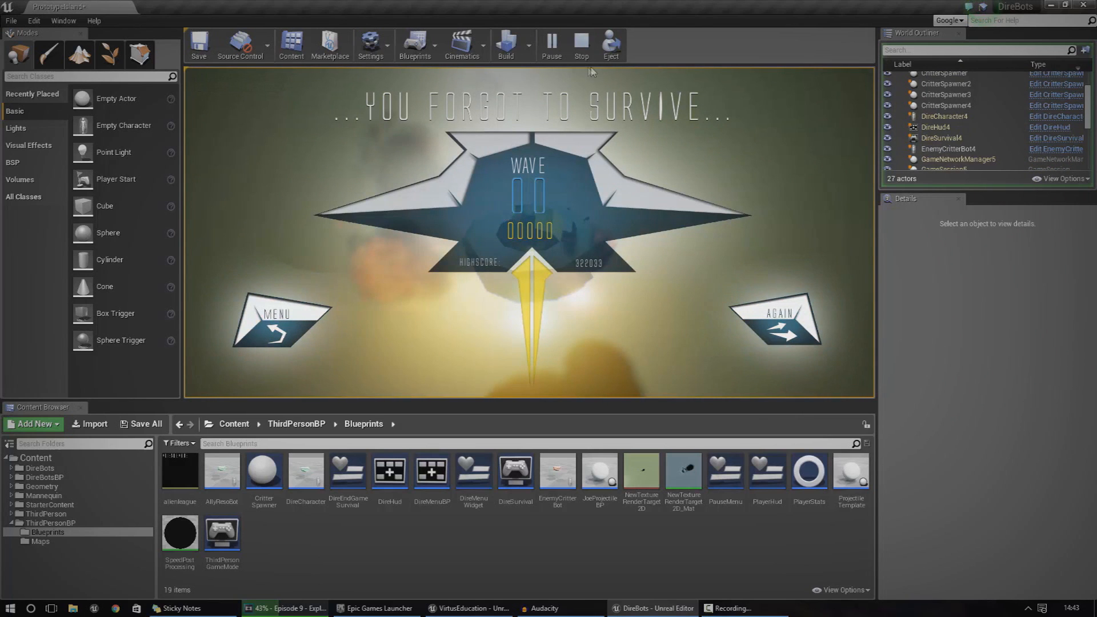
click(580, 42)
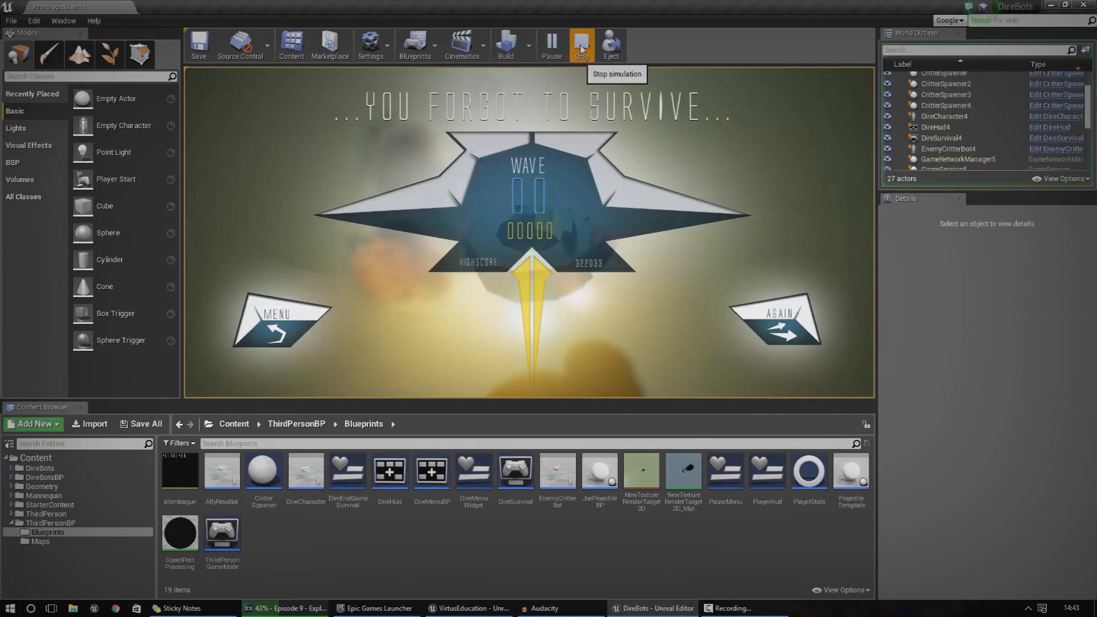
click(582, 43)
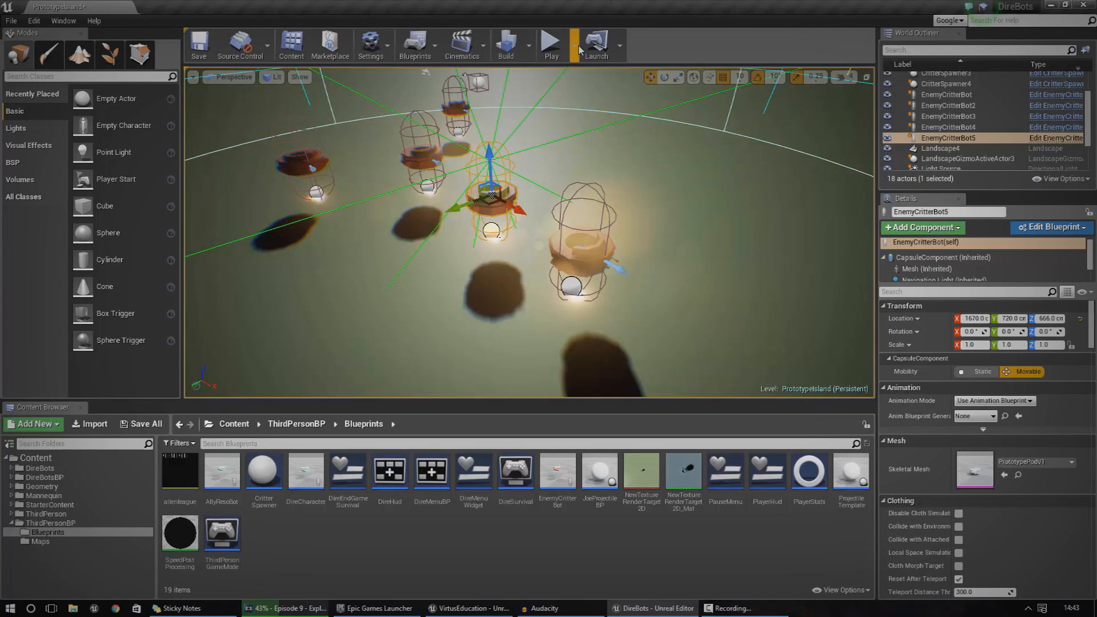
mouse_move(599, 469)
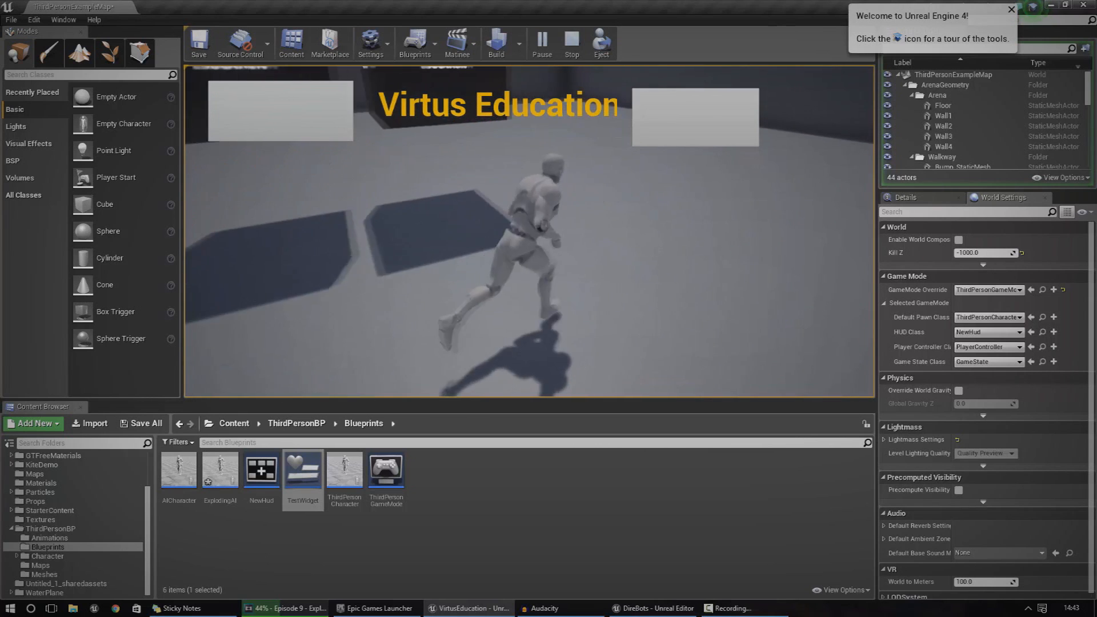
Switch to the Virtus Education project and end its running play session.
click(650, 607)
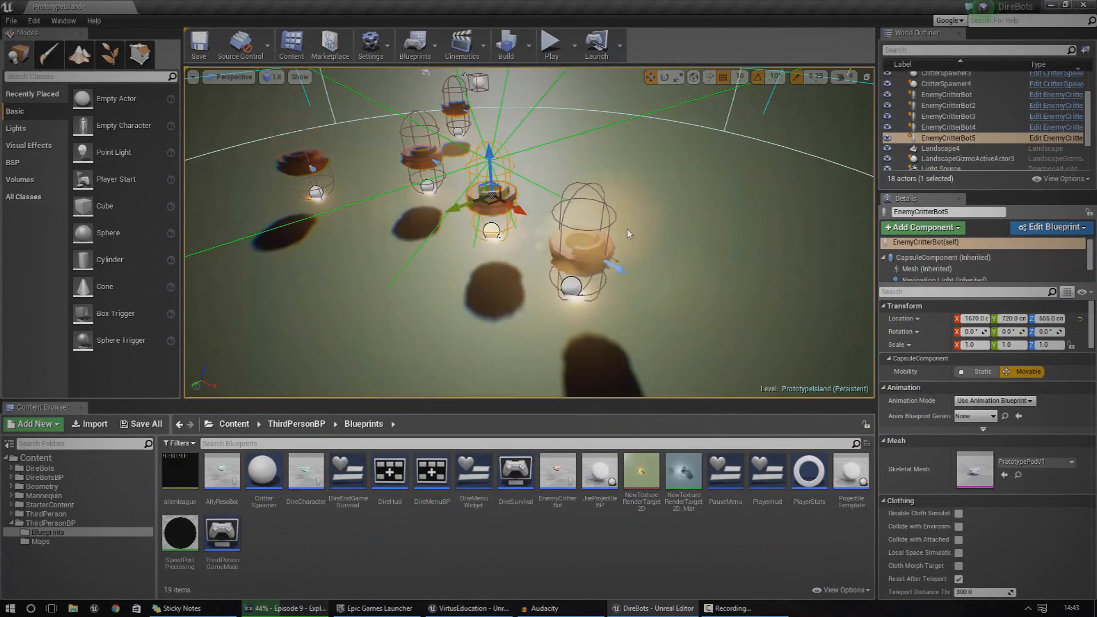
click(551, 40)
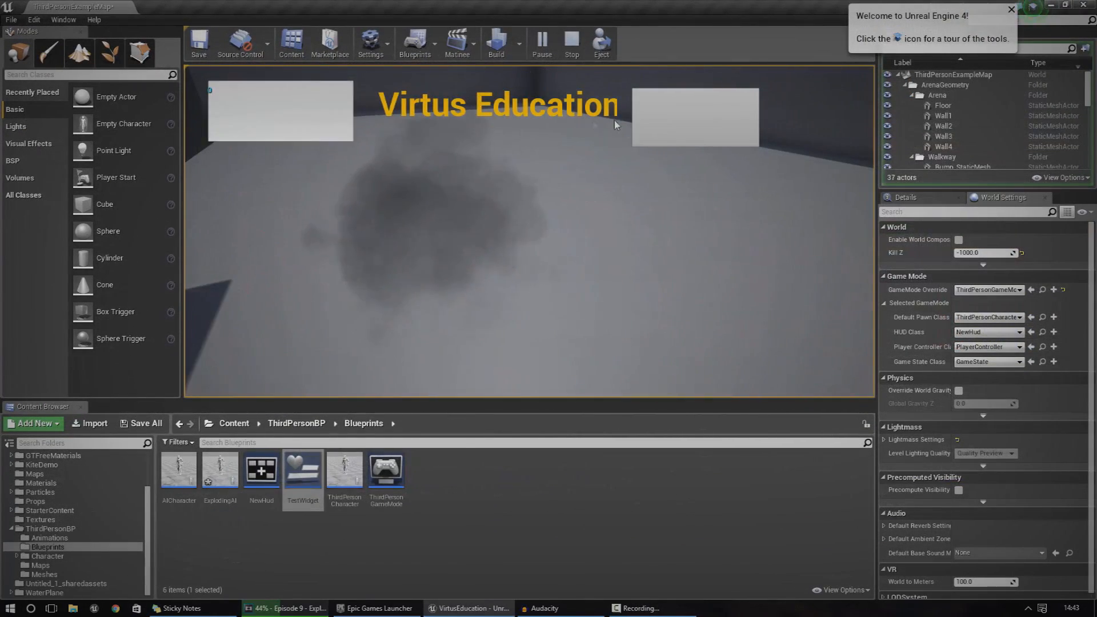
click(572, 43)
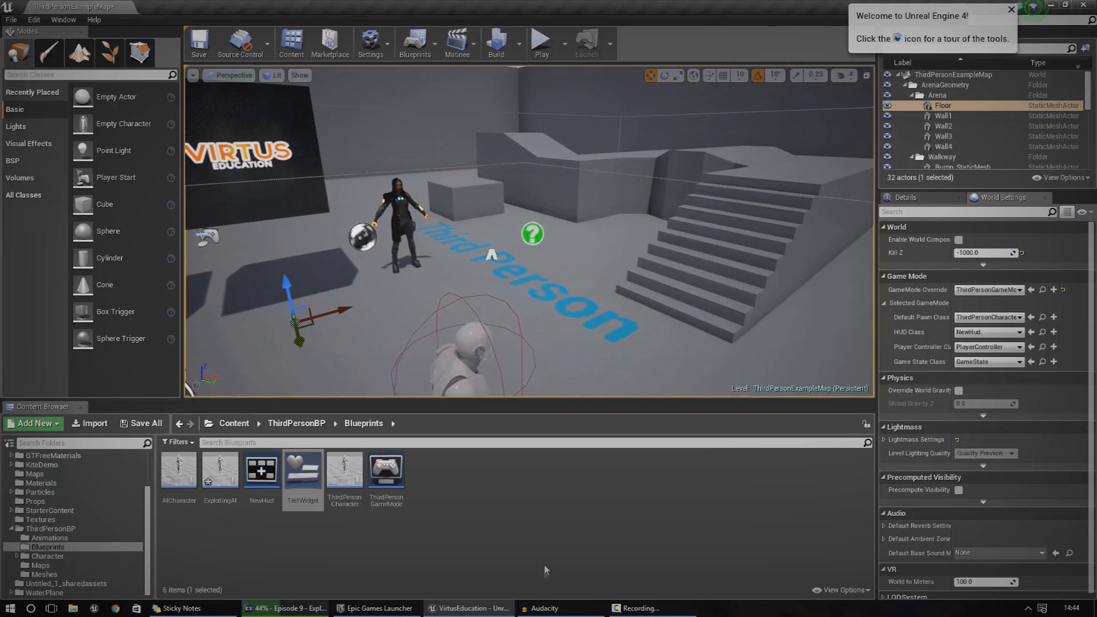
Open TestWidget from the Content Browser in the Widget Designer.
click(32, 423)
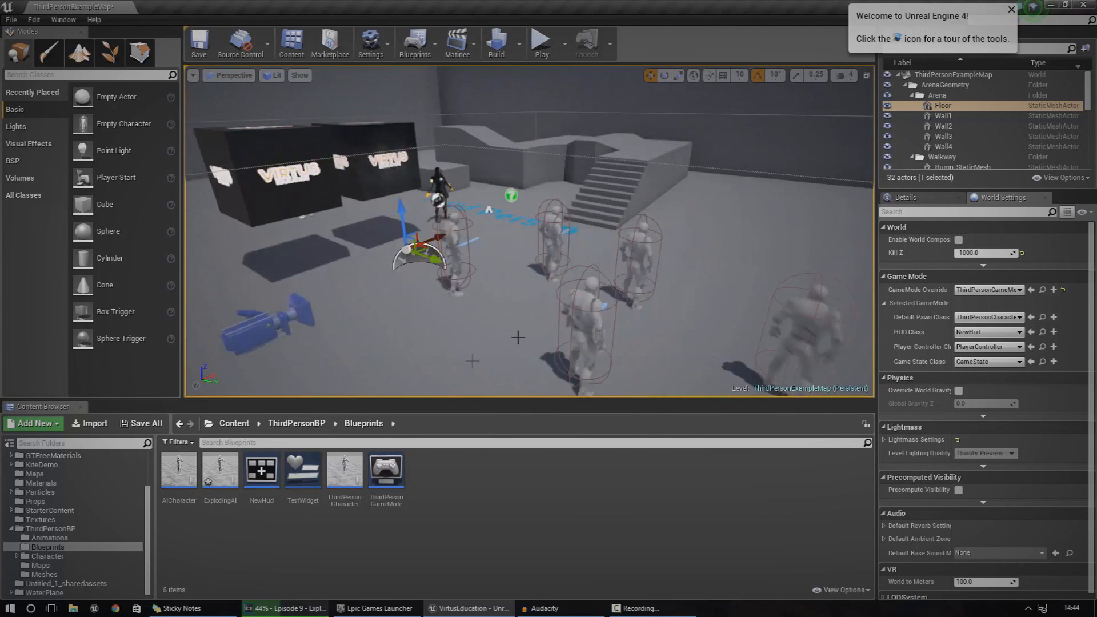
double_click(303, 469)
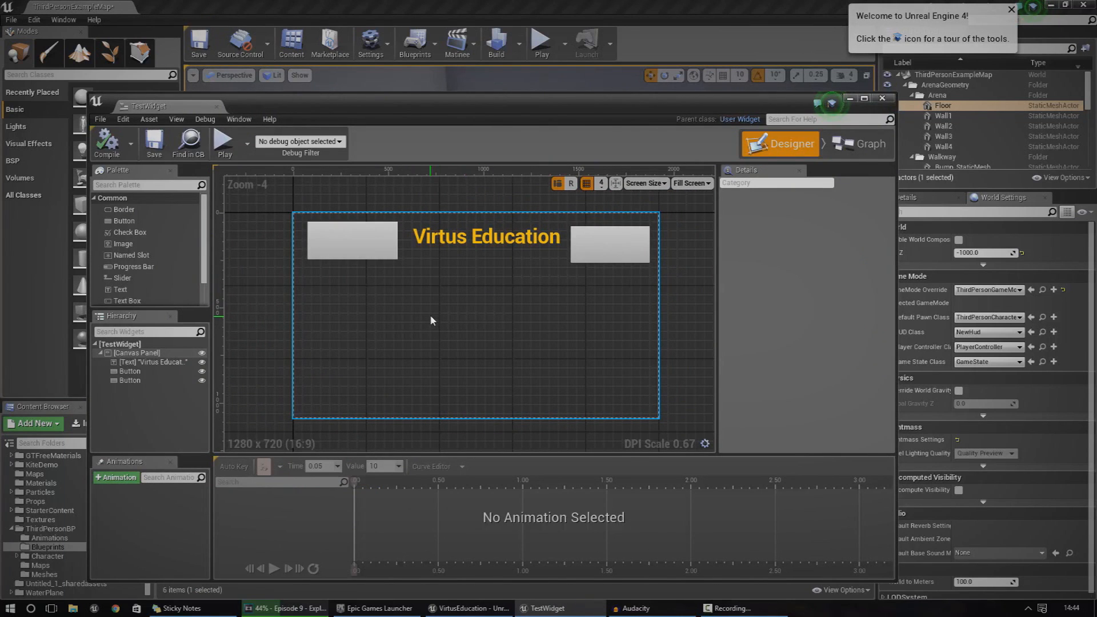
Close TestWidget and open the new TestWidget1 widget blueprint for editing.
click(486, 235)
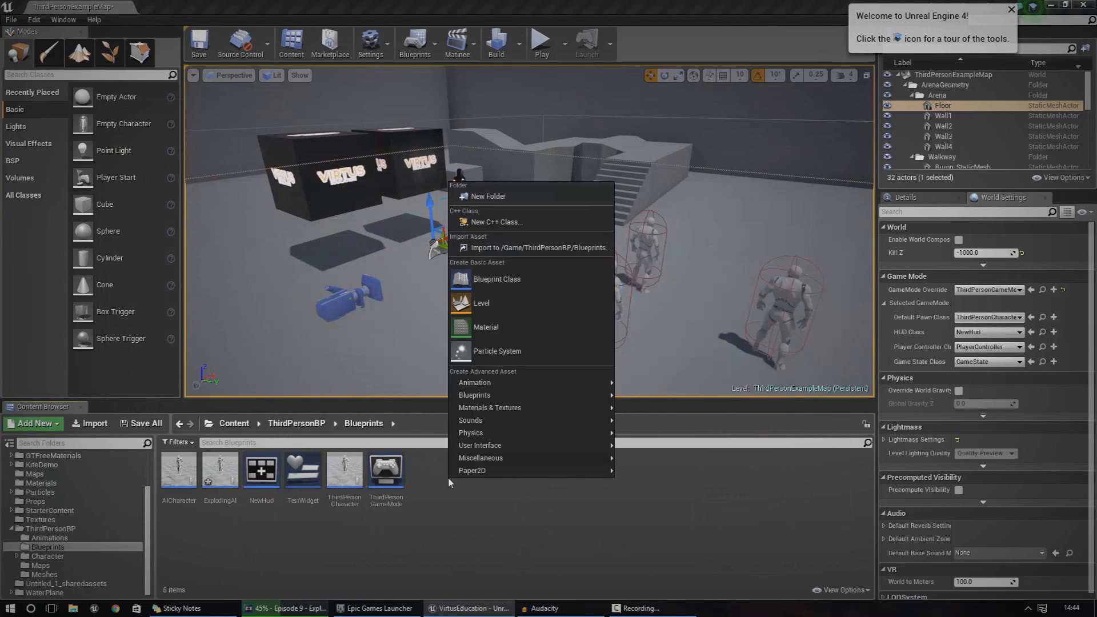
mouse_move(481, 457)
text(TestWidget)
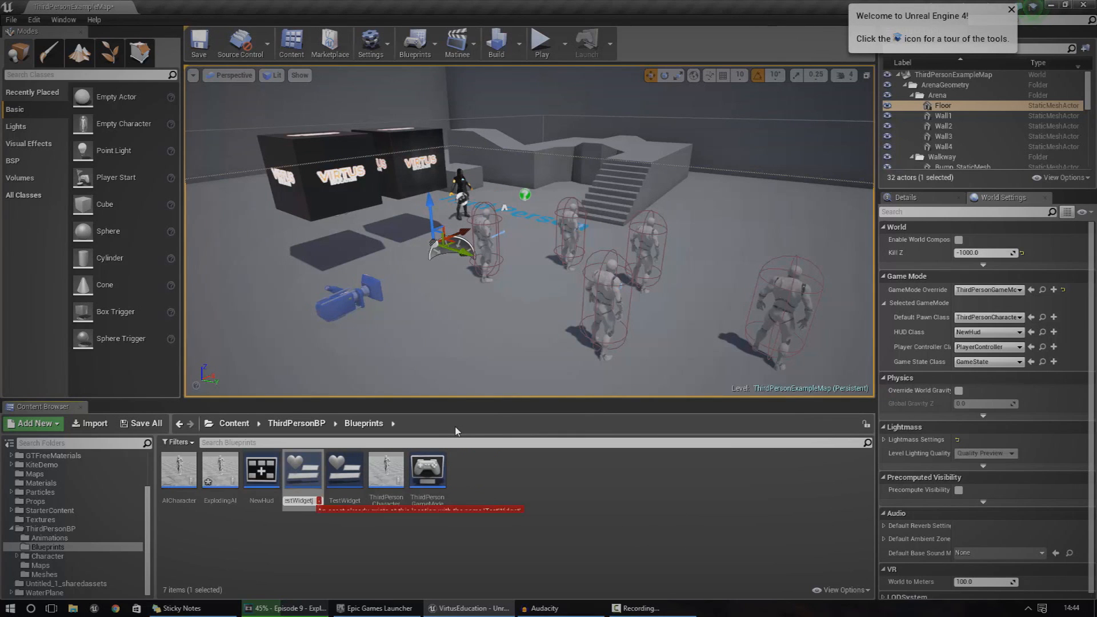
double_click(344, 470)
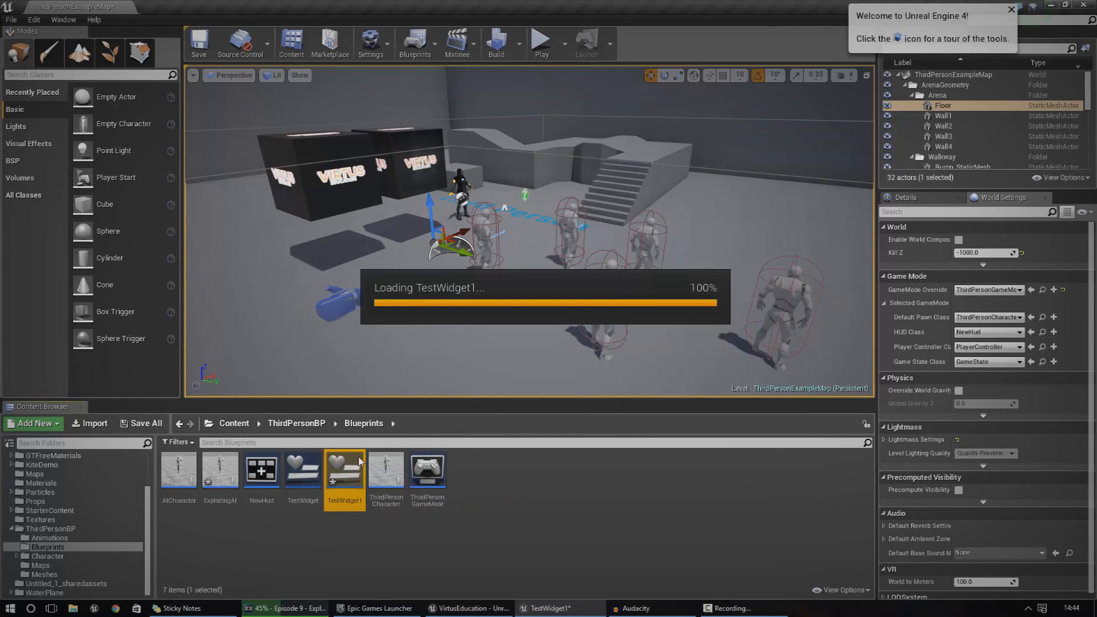
double_click(345, 472)
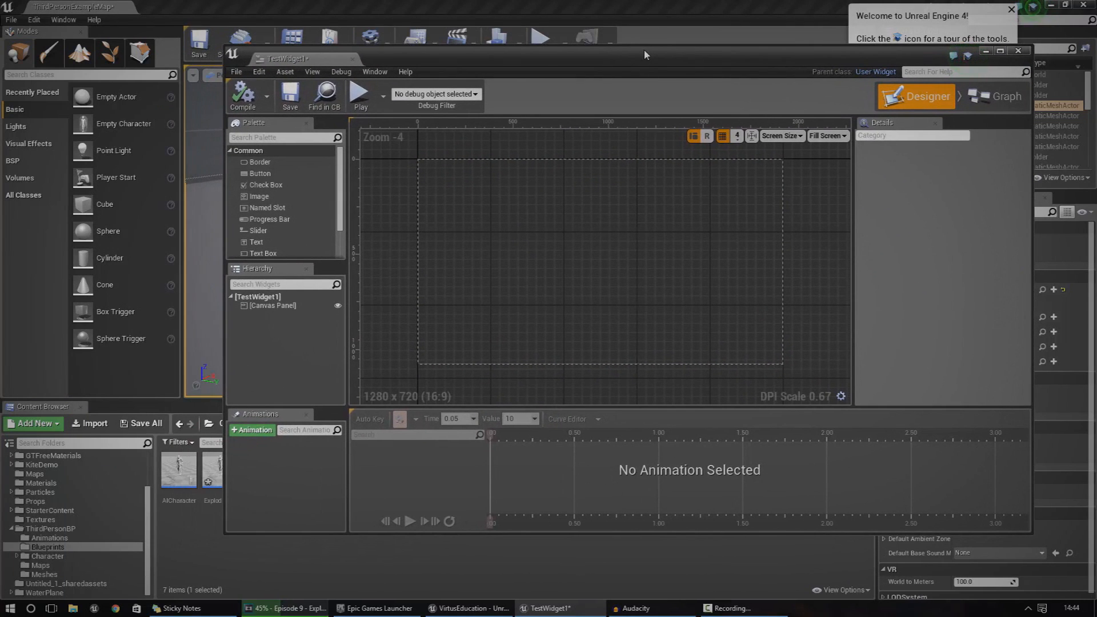
click(272, 306)
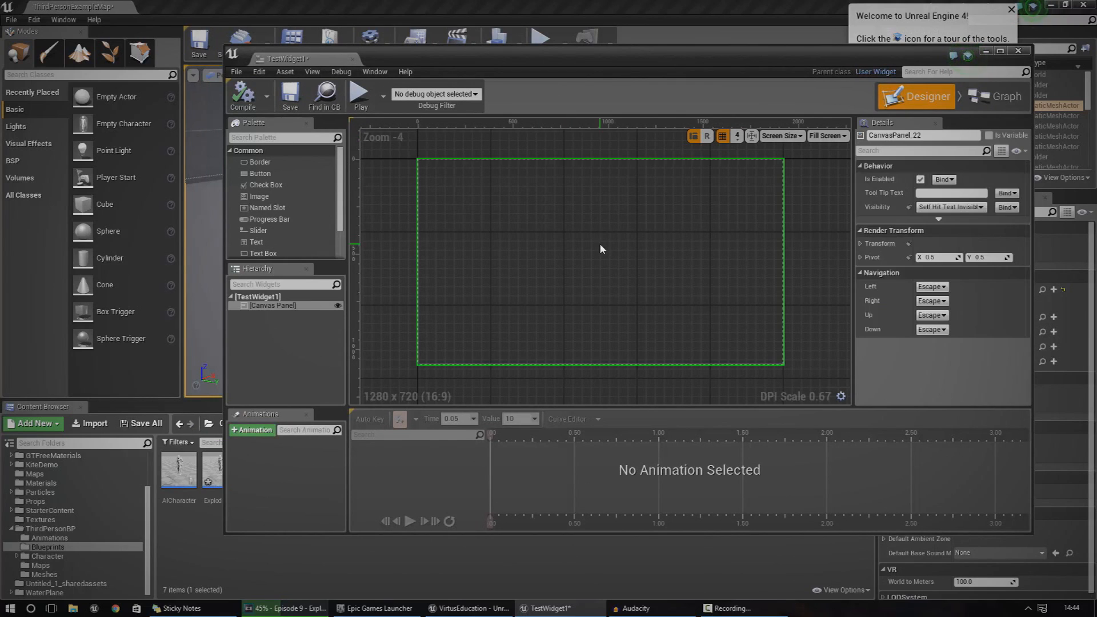
mouse_move(712, 214)
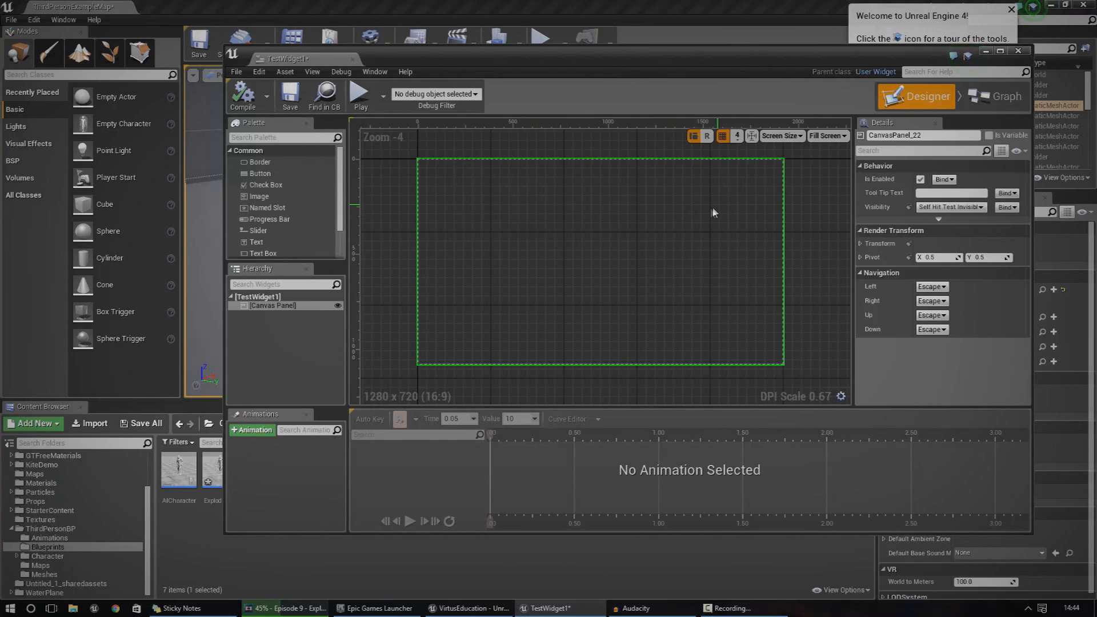
mouse_move(851, 155)
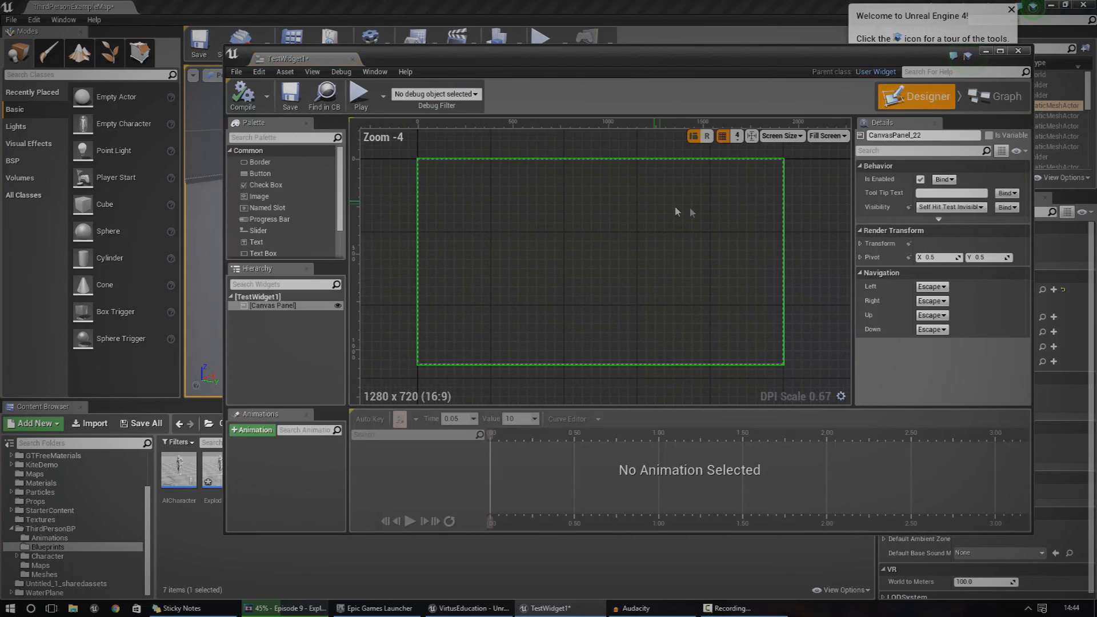
click(1004, 96)
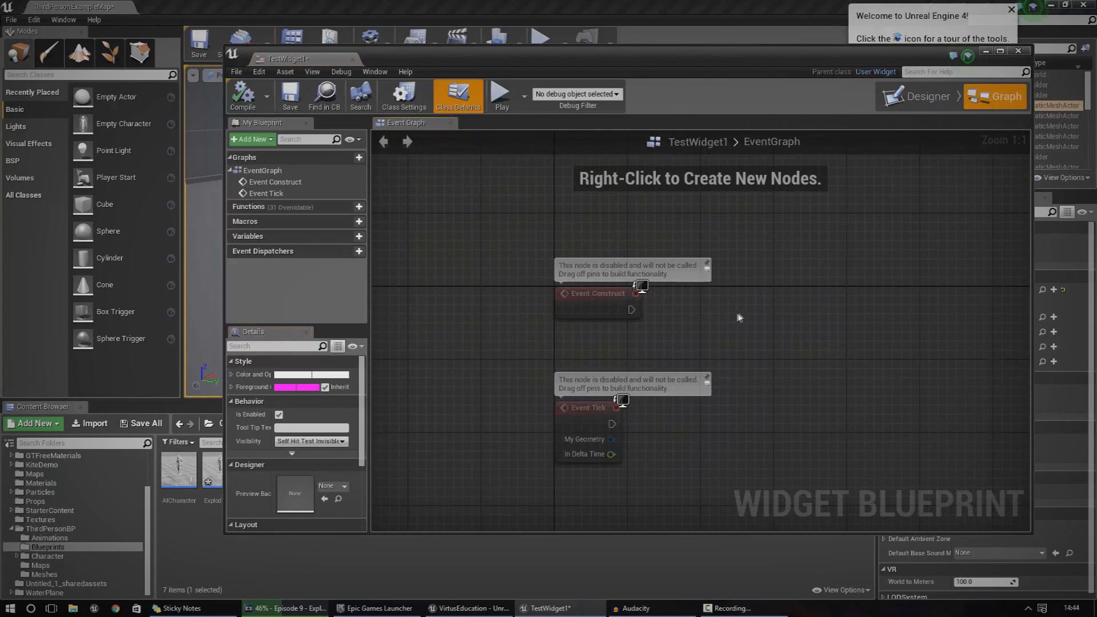
mouse_move(854, 163)
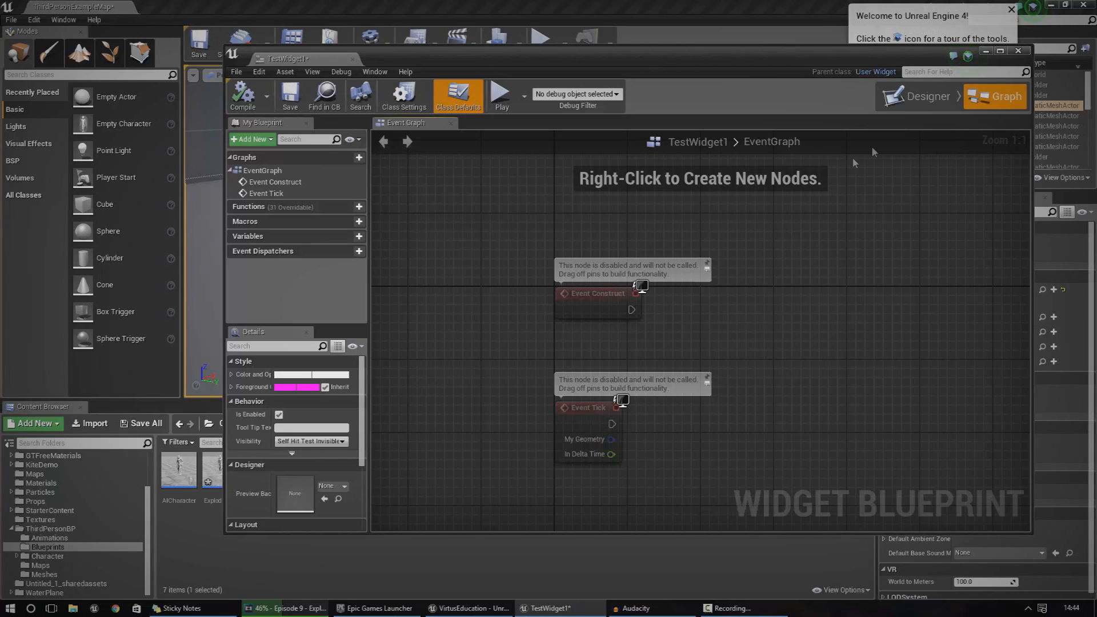
click(925, 96)
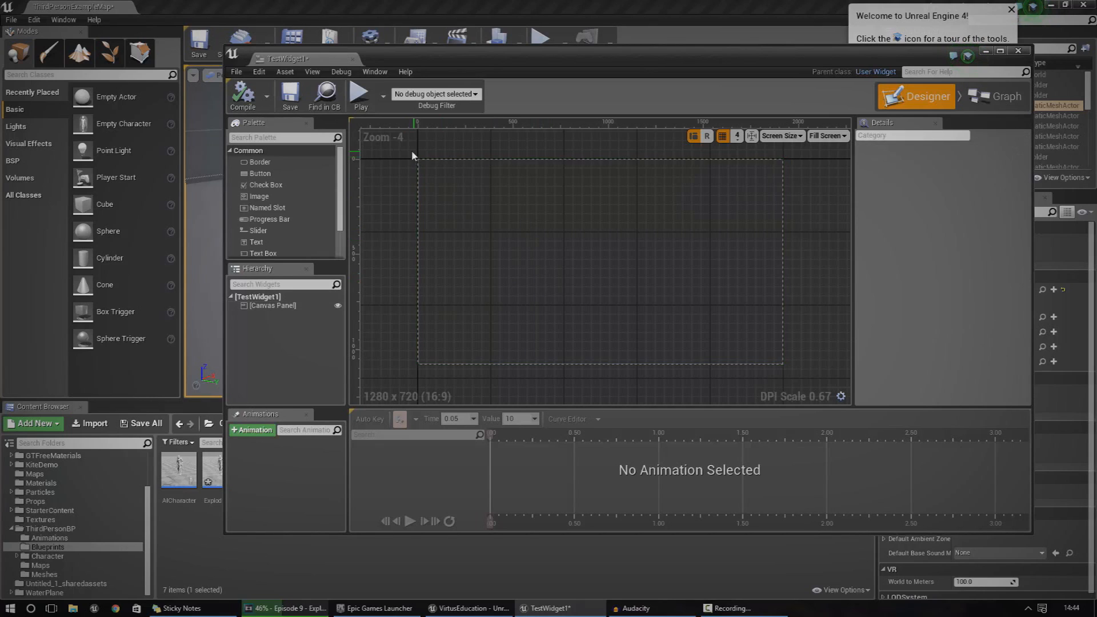
click(273, 305)
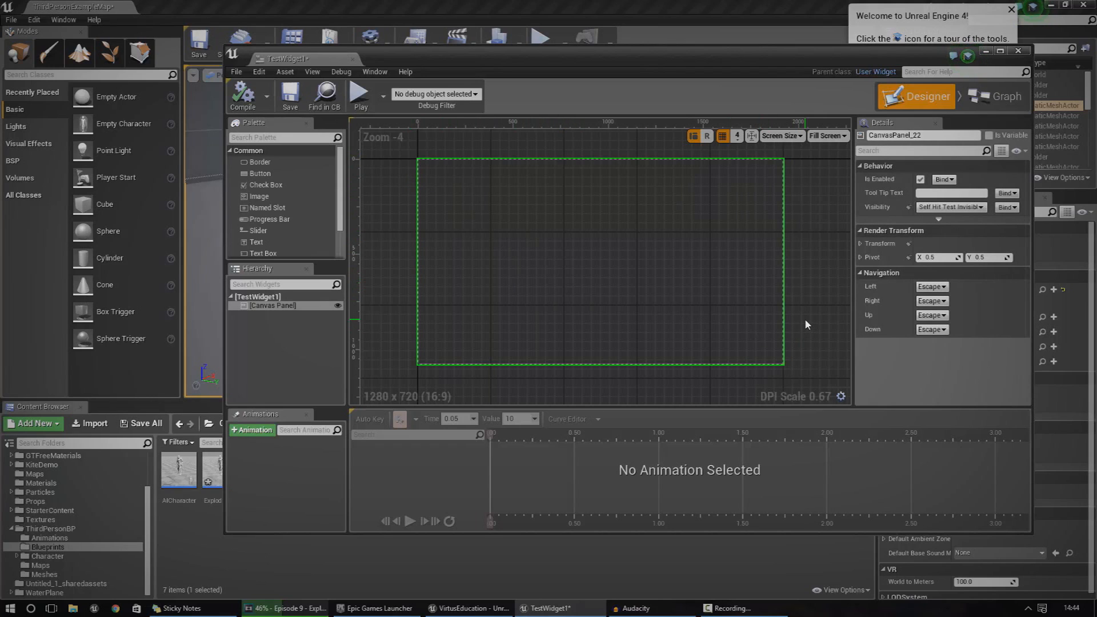
mouse_move(340, 224)
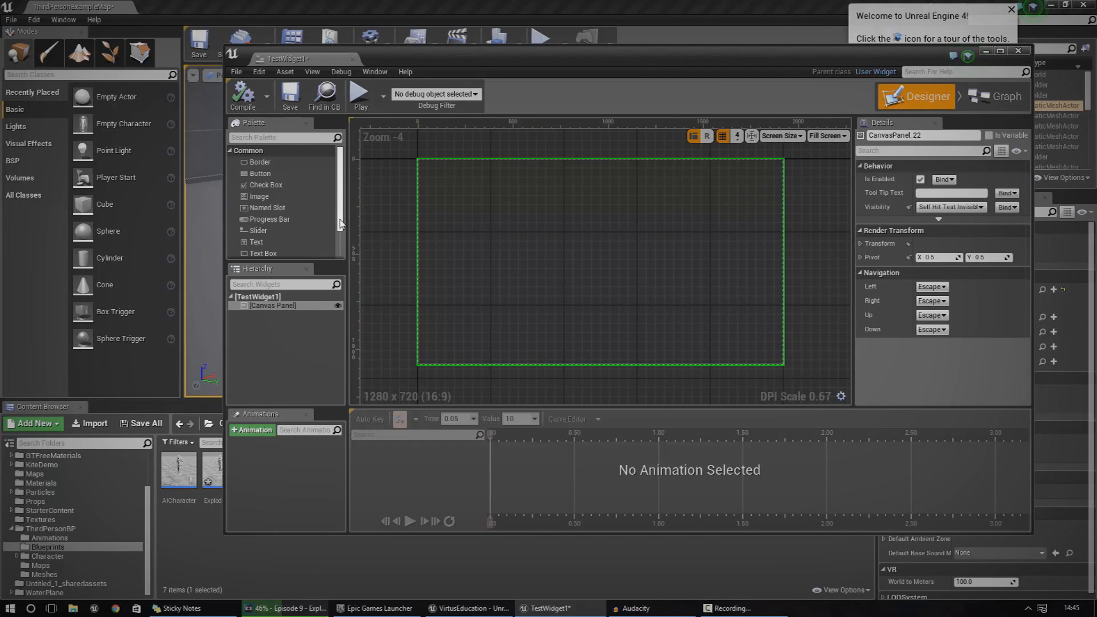
mouse_move(260, 132)
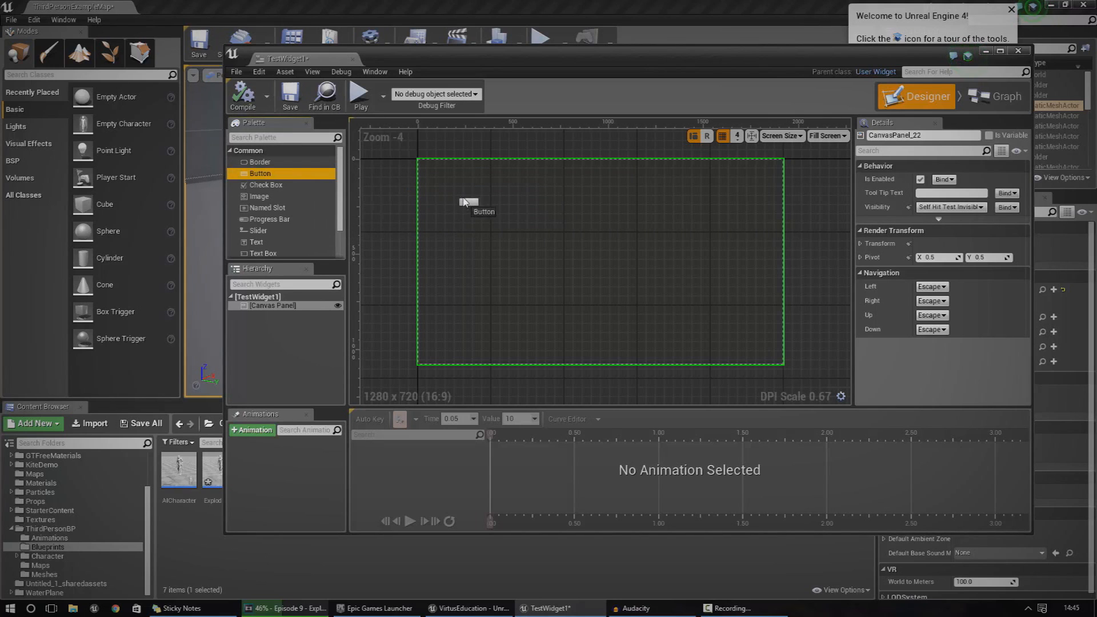
mouse_move(267, 185)
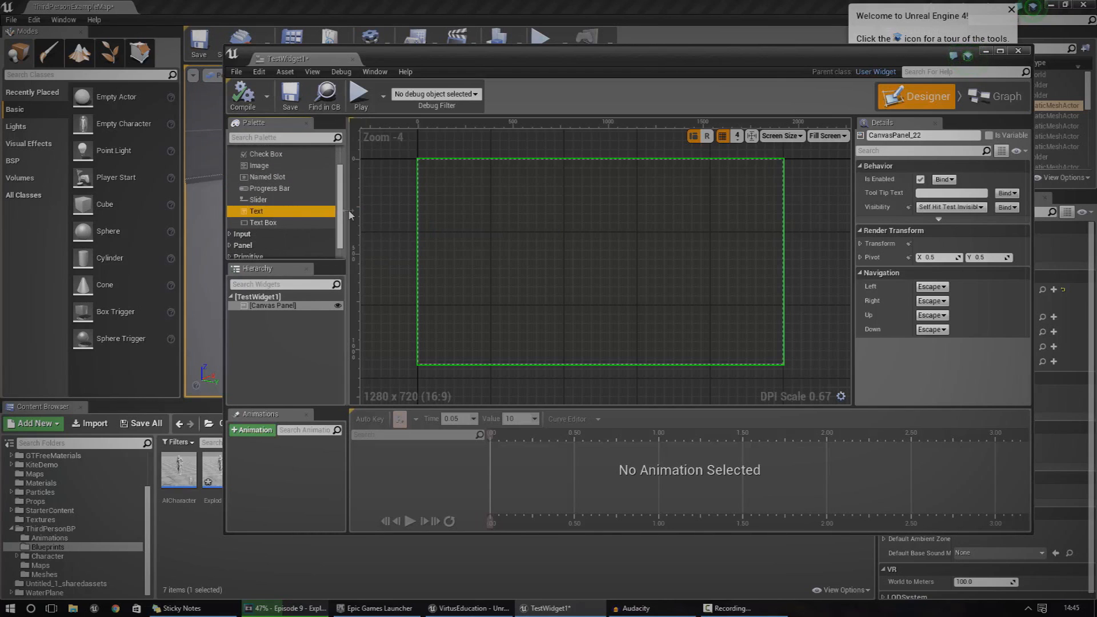
scroll(up, 3)
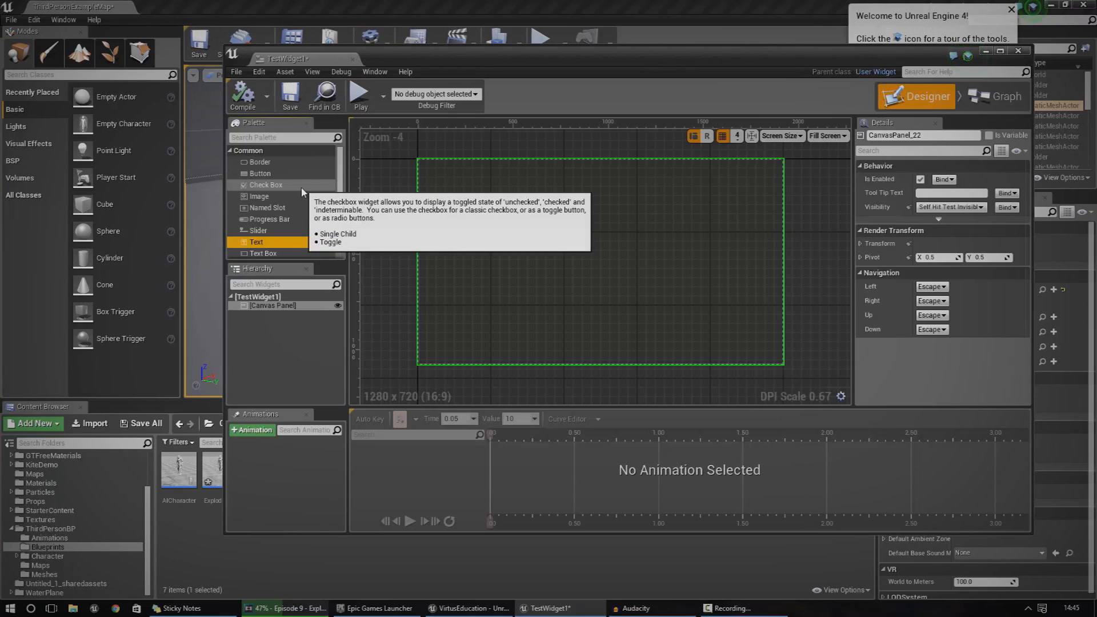
mouse_move(320, 183)
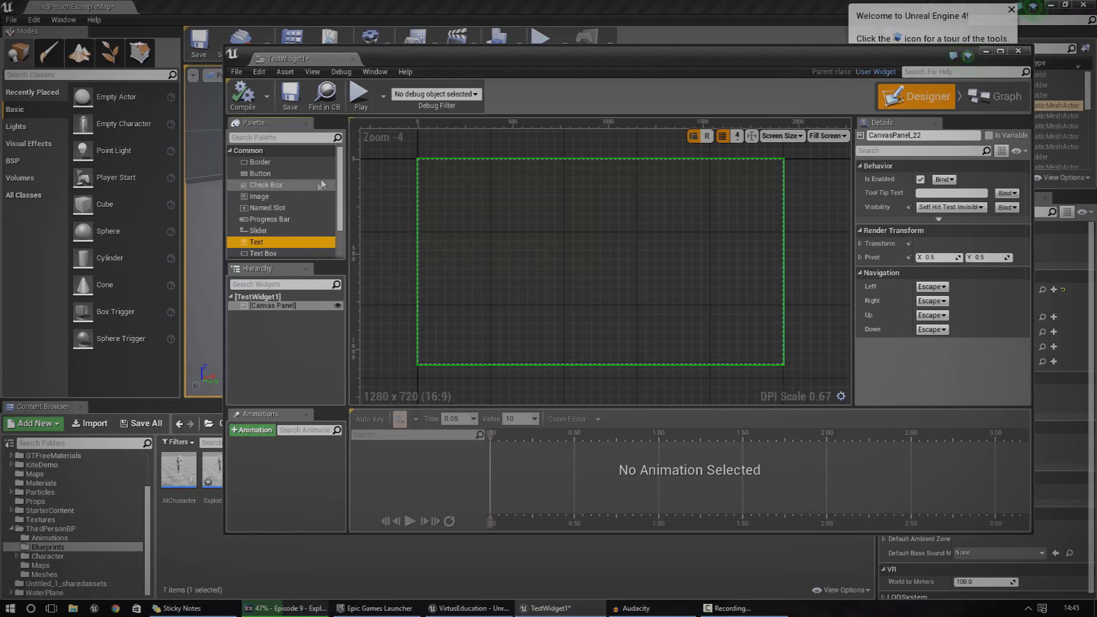
mouse_move(369, 206)
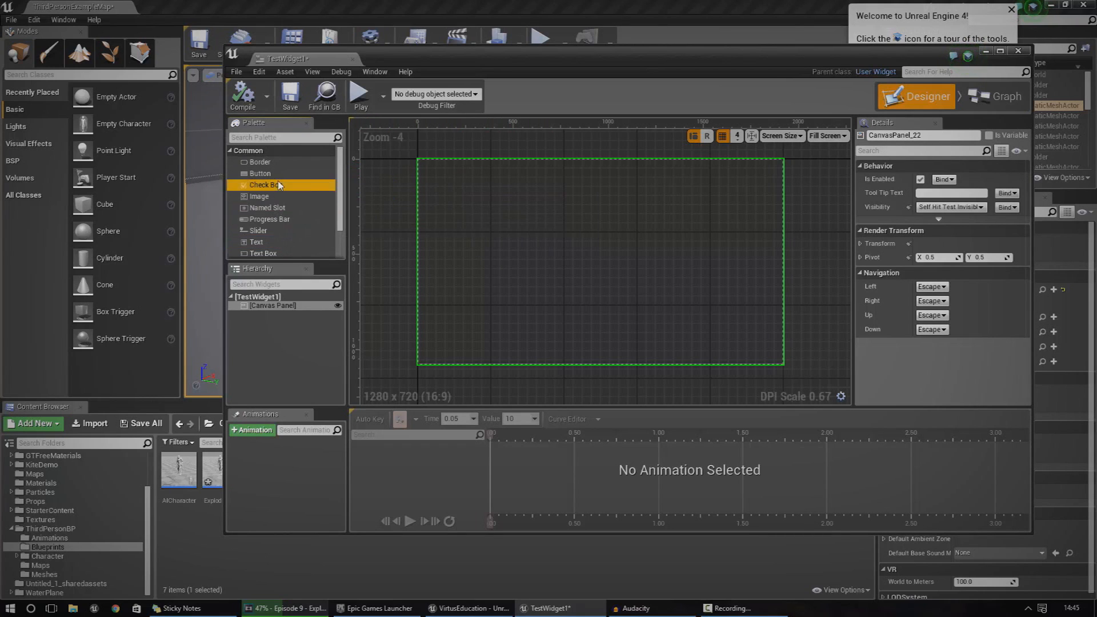
mouse_move(259, 173)
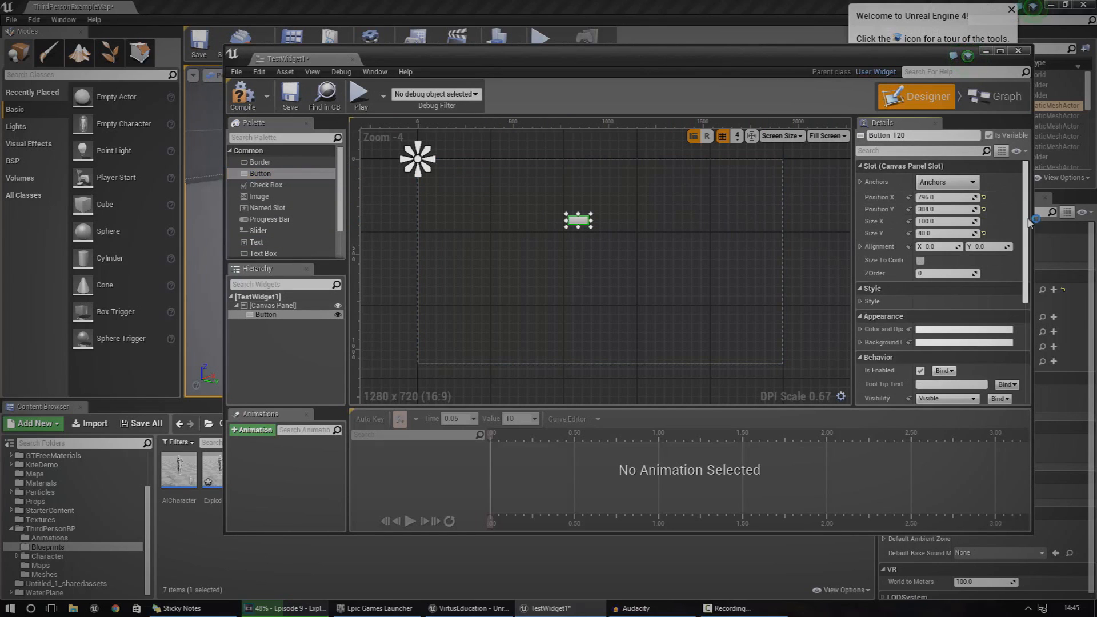
scroll(down, 3)
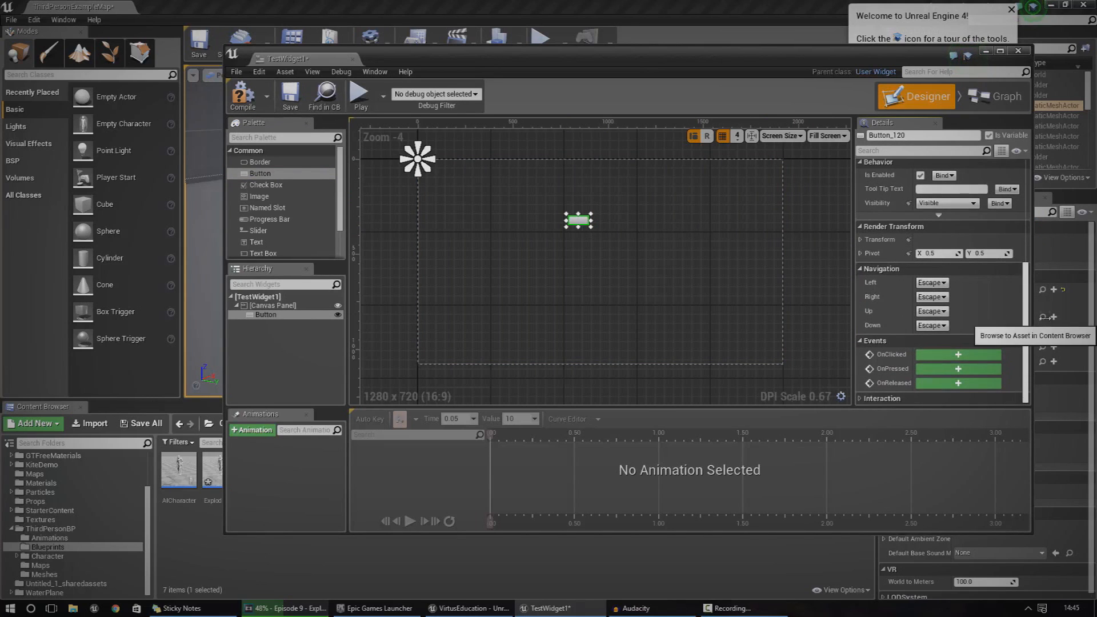
scroll(up, 3)
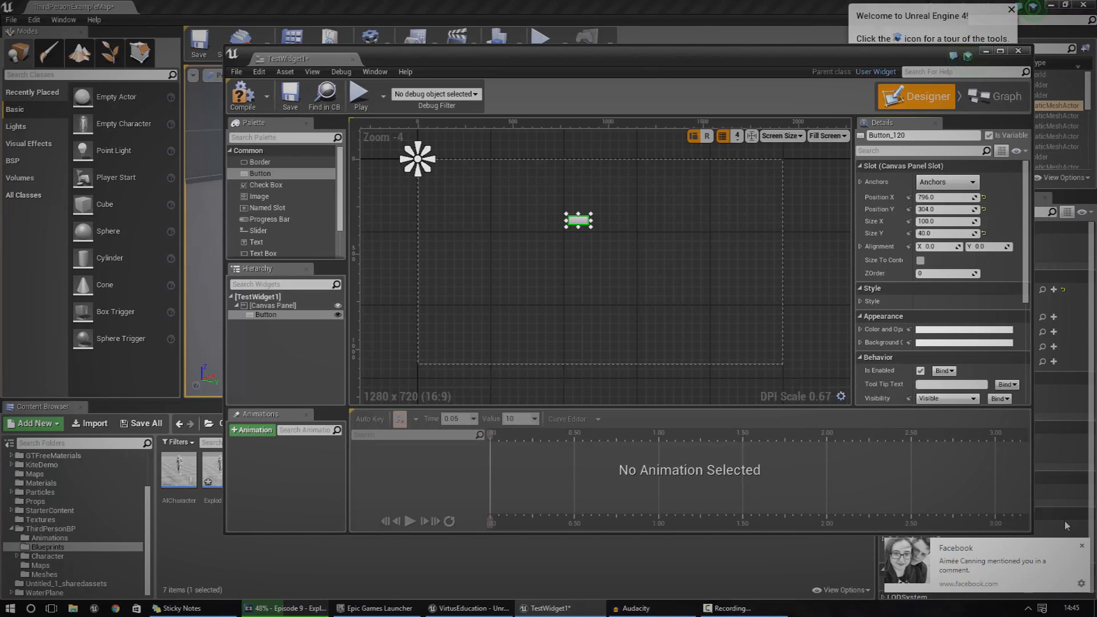
scroll(down, 3)
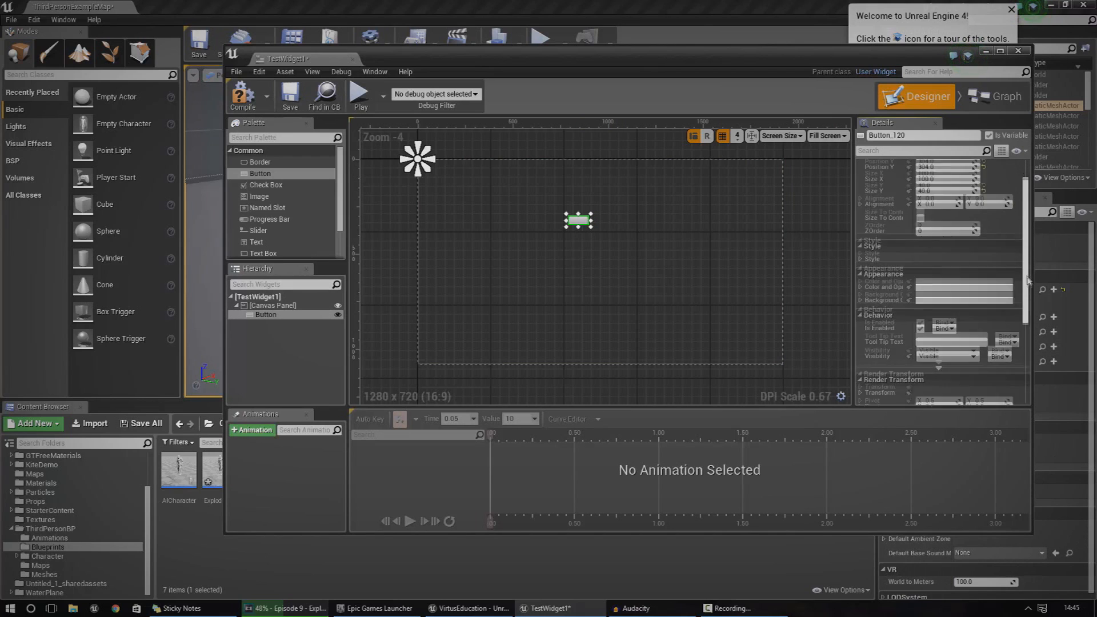
scroll(down, 3)
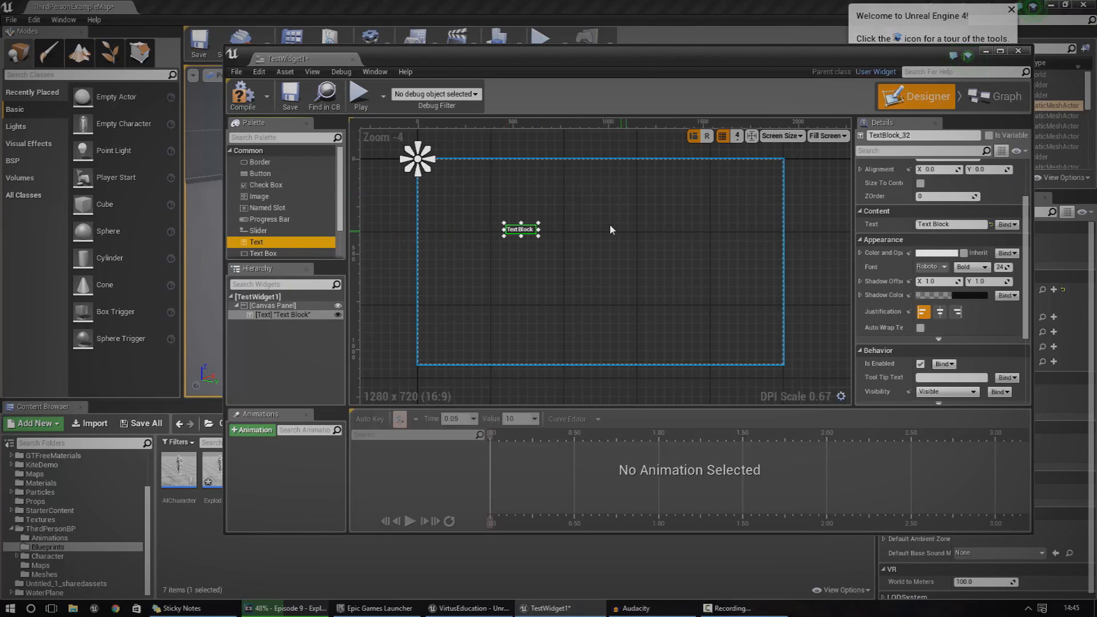
mouse_move(953, 224)
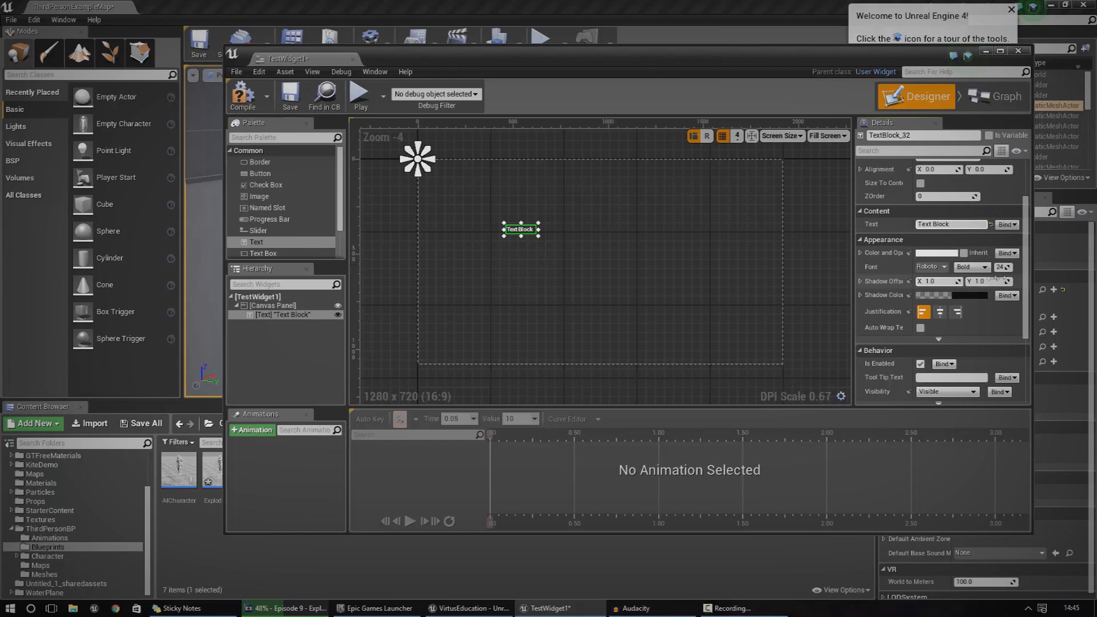
Clear the canvas so a Virtus Education text block can replace the button.
click(272, 305)
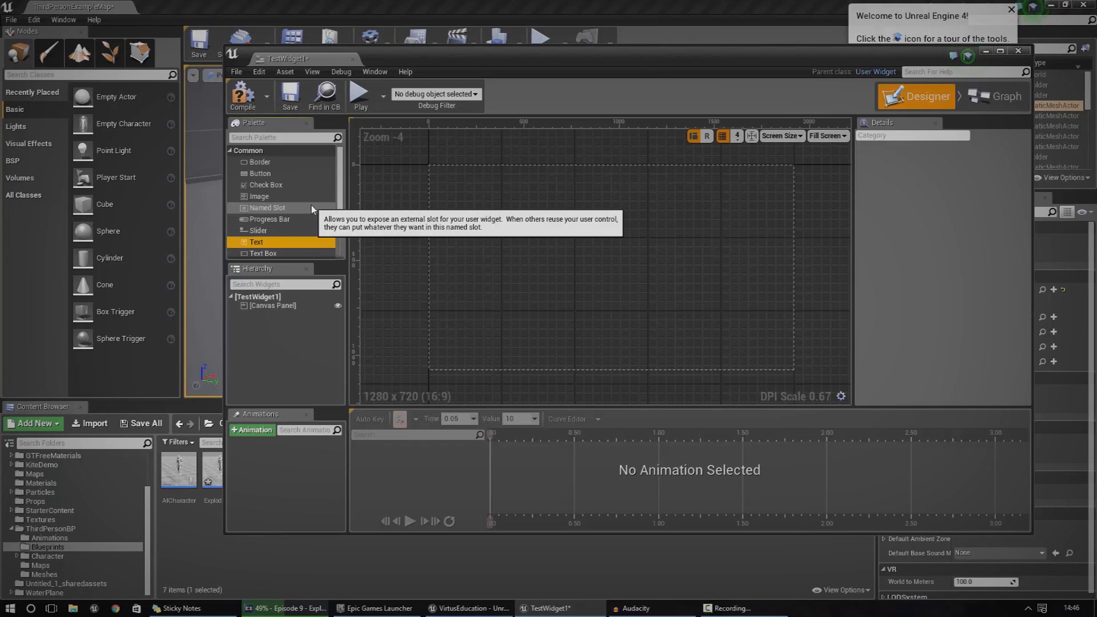
mouse_move(279, 192)
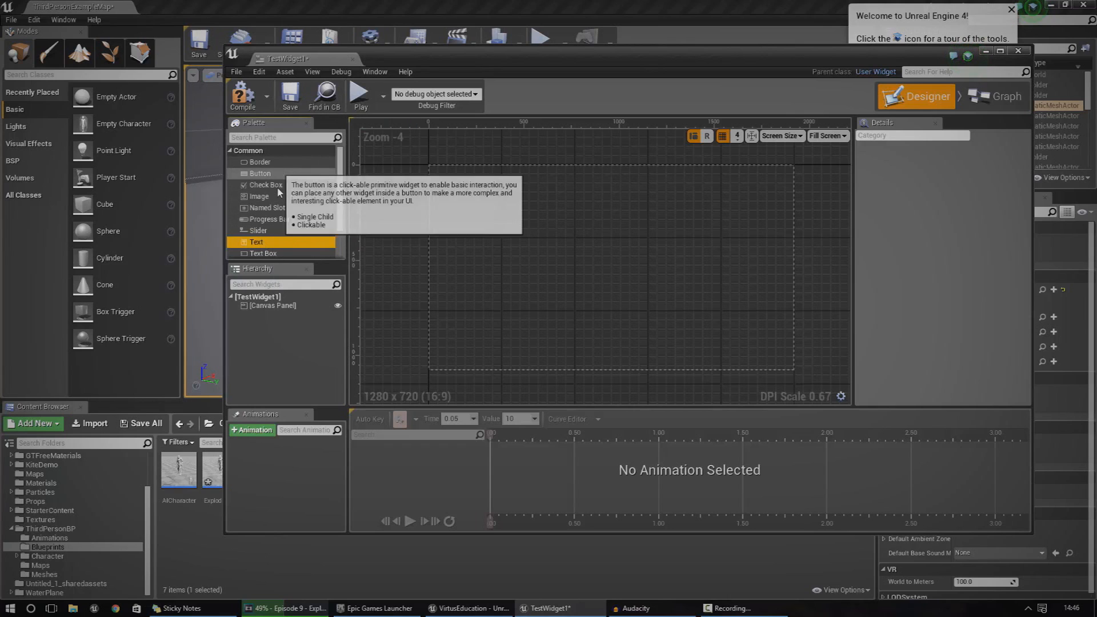
mouse_move(257, 241)
text(Virtus Education)
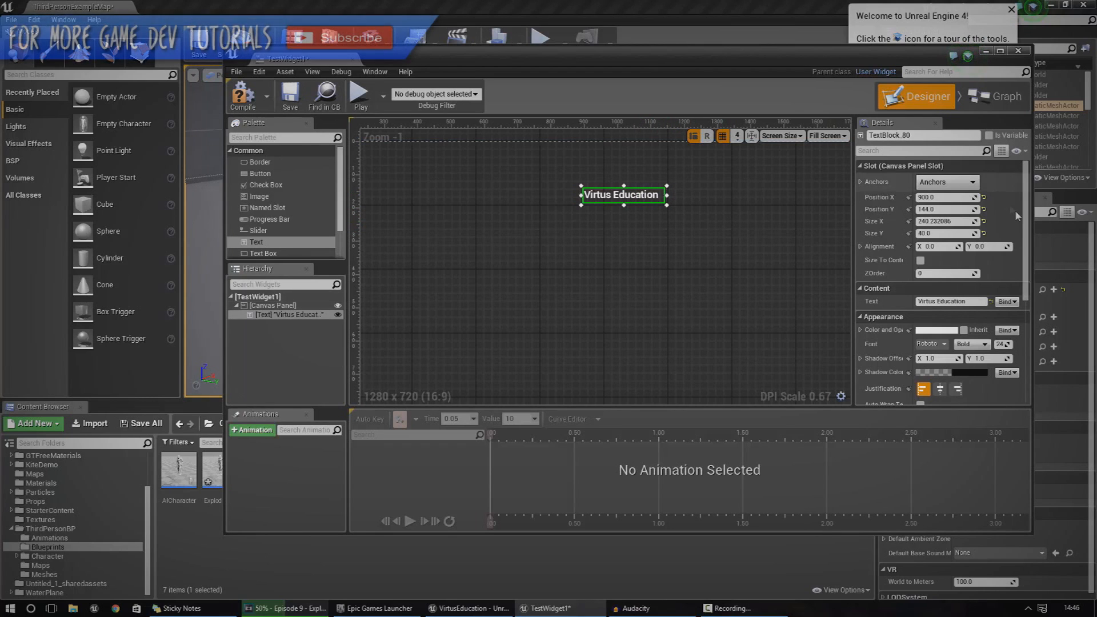
Set the Virtus Education text's Color and Opacity to orange in the Color Picker.
scroll(down, 3)
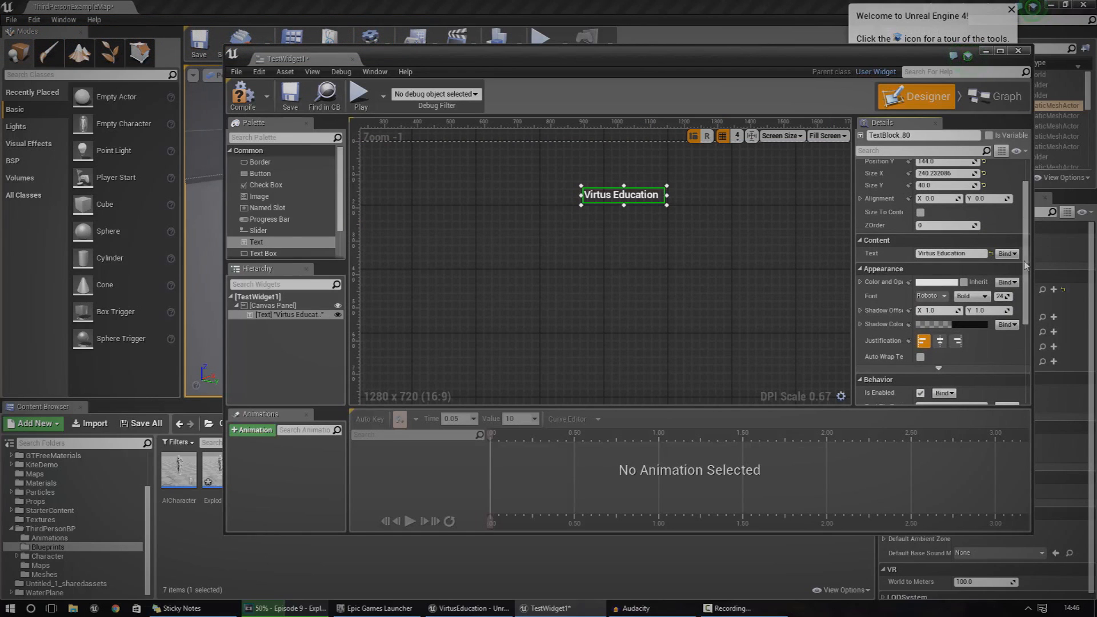
scroll(down, 3)
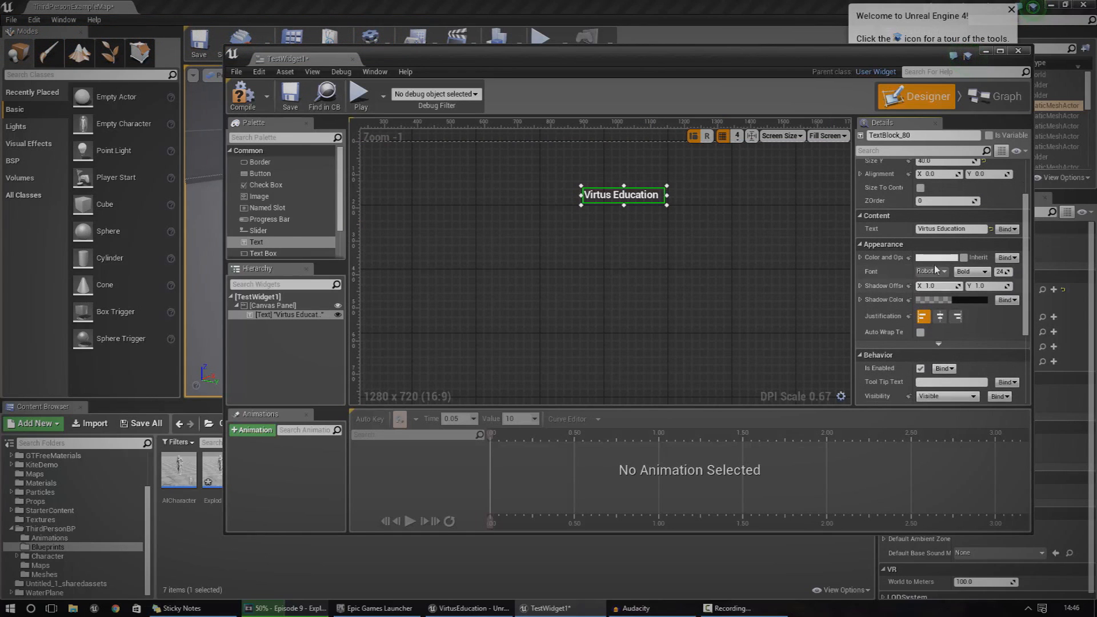
click(936, 258)
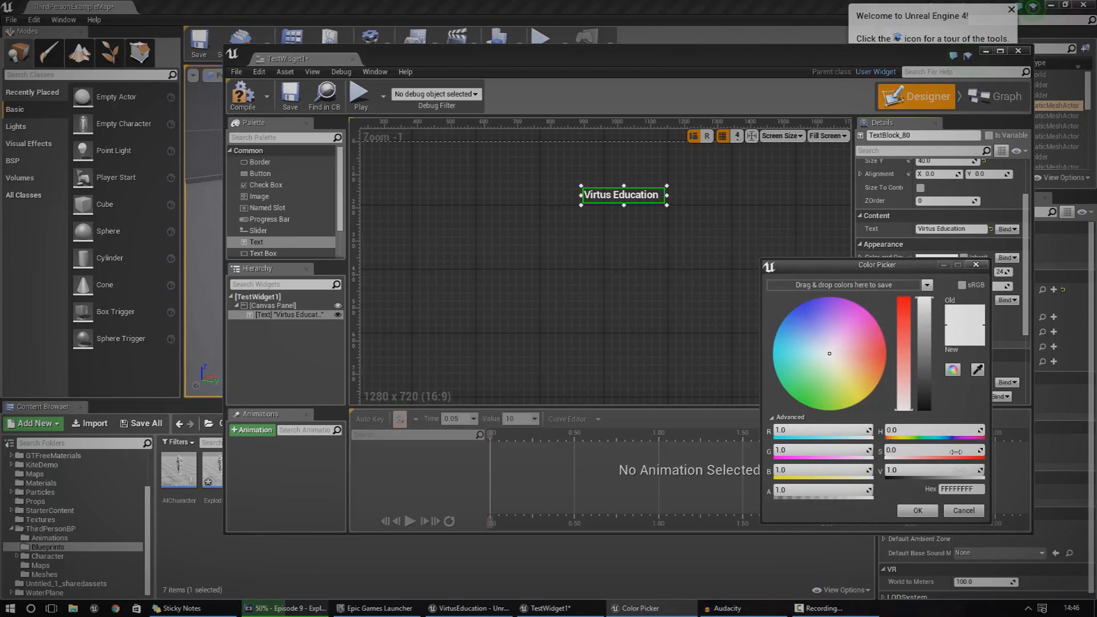
click(963, 510)
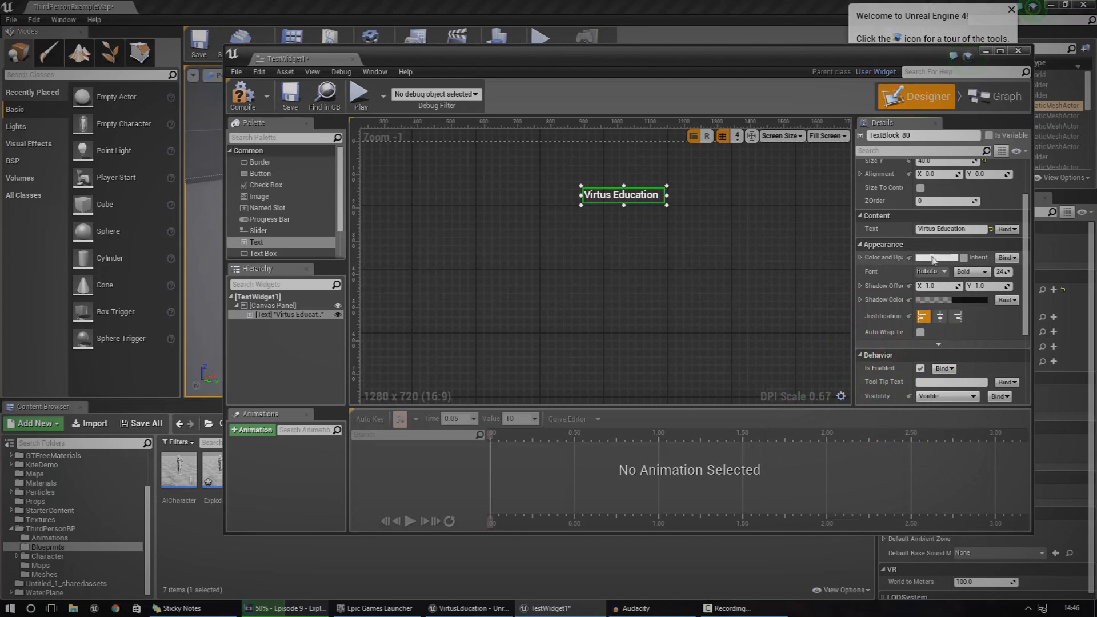
click(938, 257)
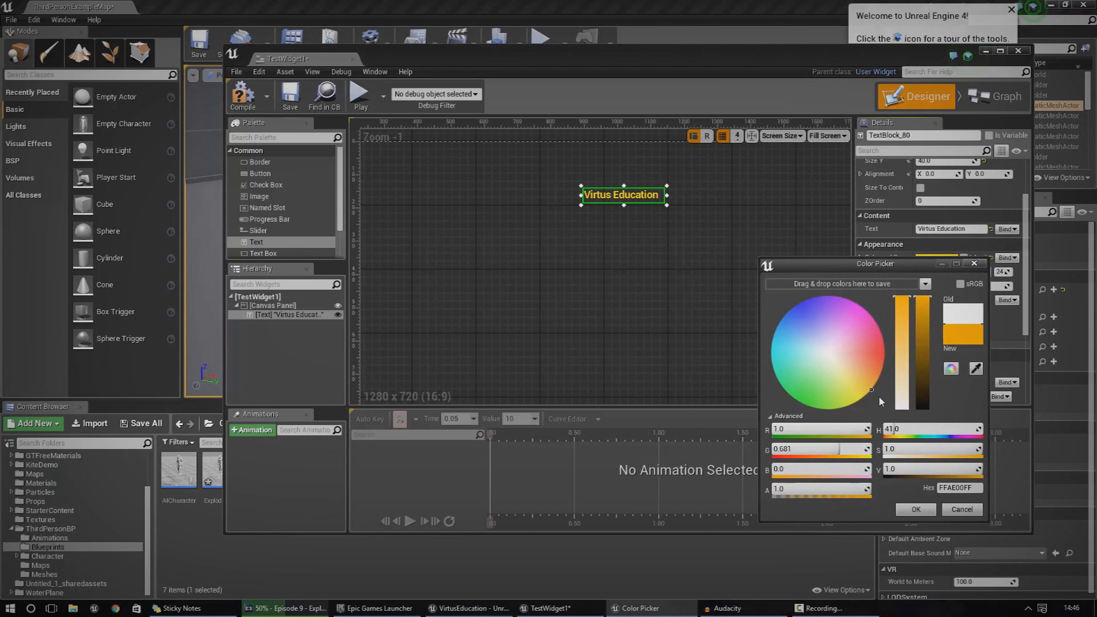
click(914, 509)
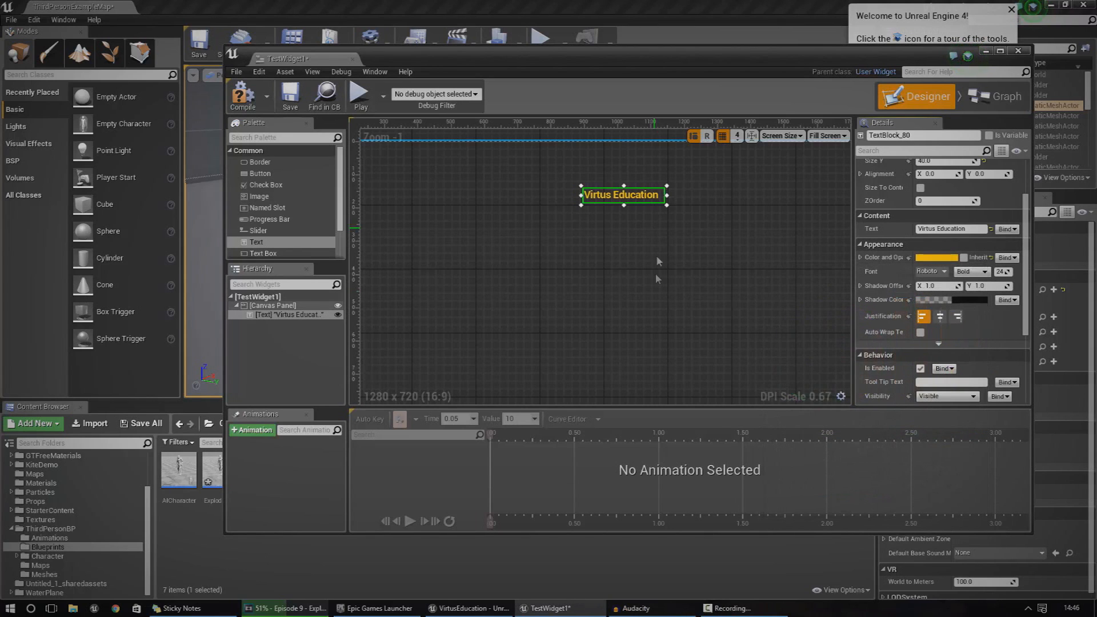
Enlarge the Virtus Education title and check its top-centre placement on the canvas.
scroll(down, 3)
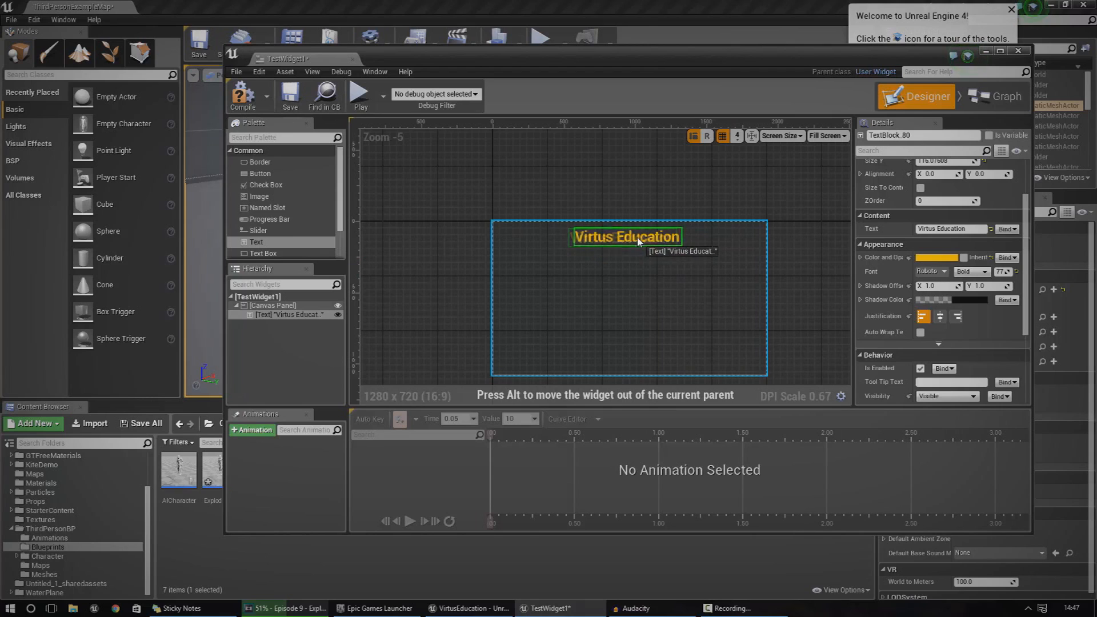
click(272, 305)
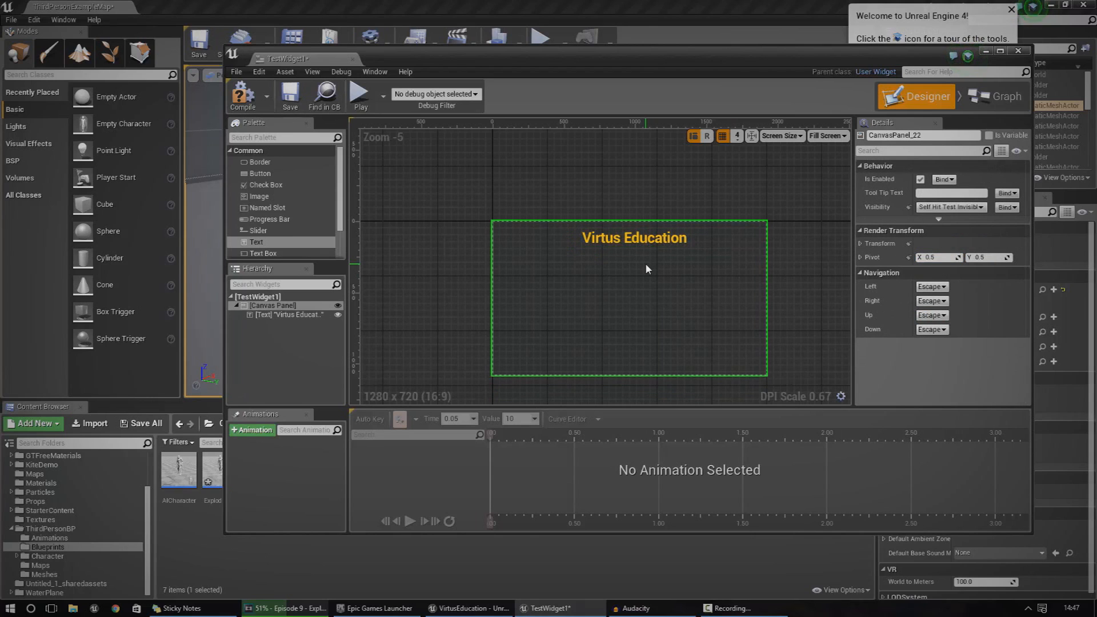
mouse_move(666, 271)
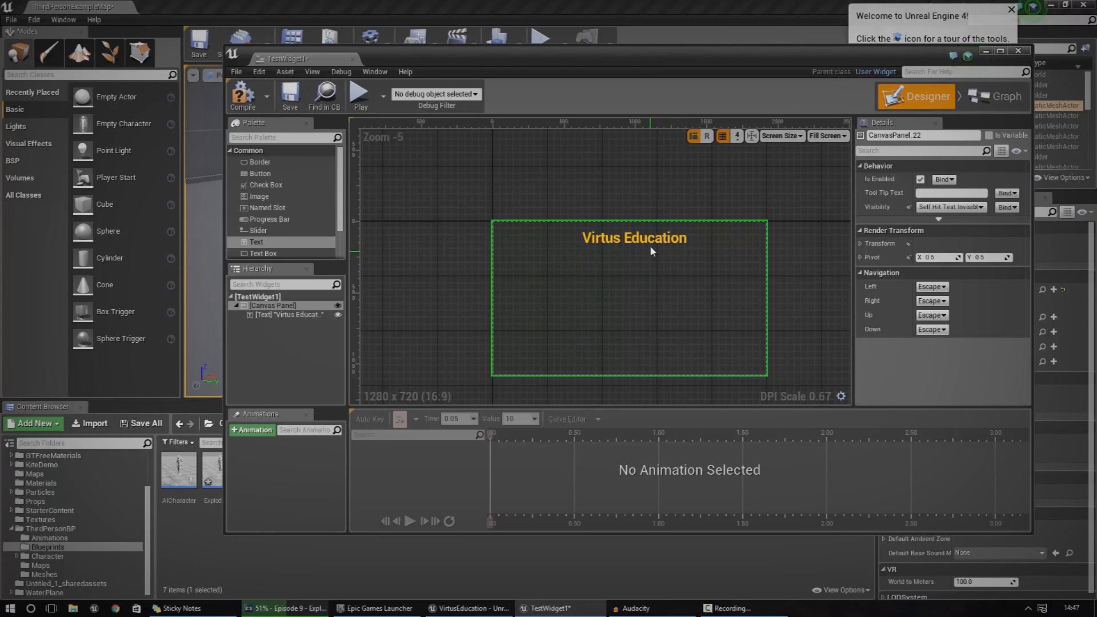
click(634, 238)
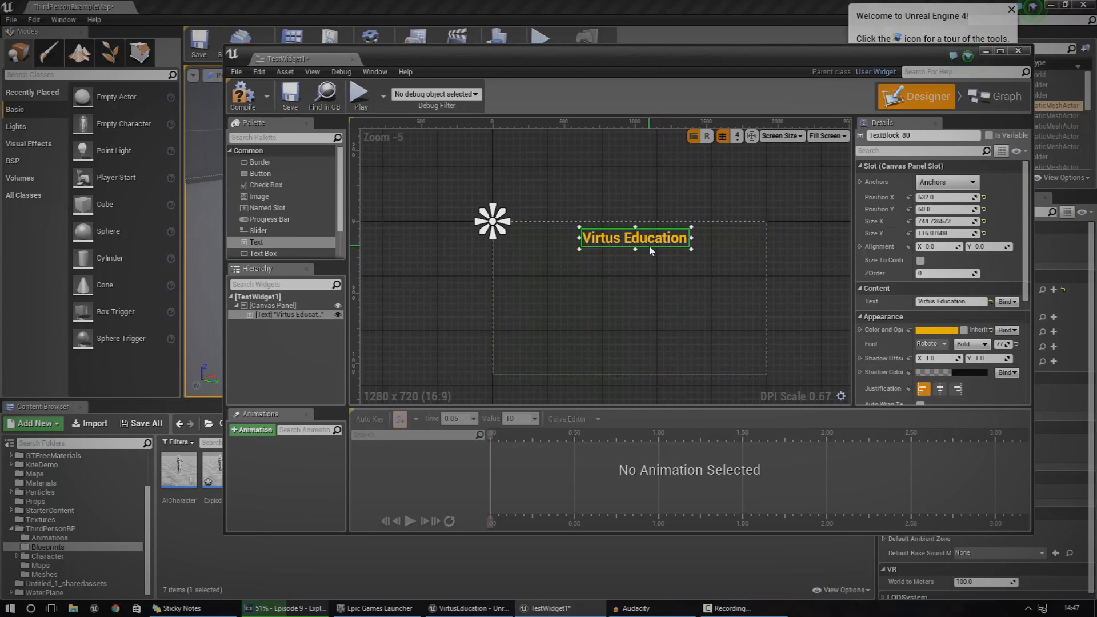
click(272, 305)
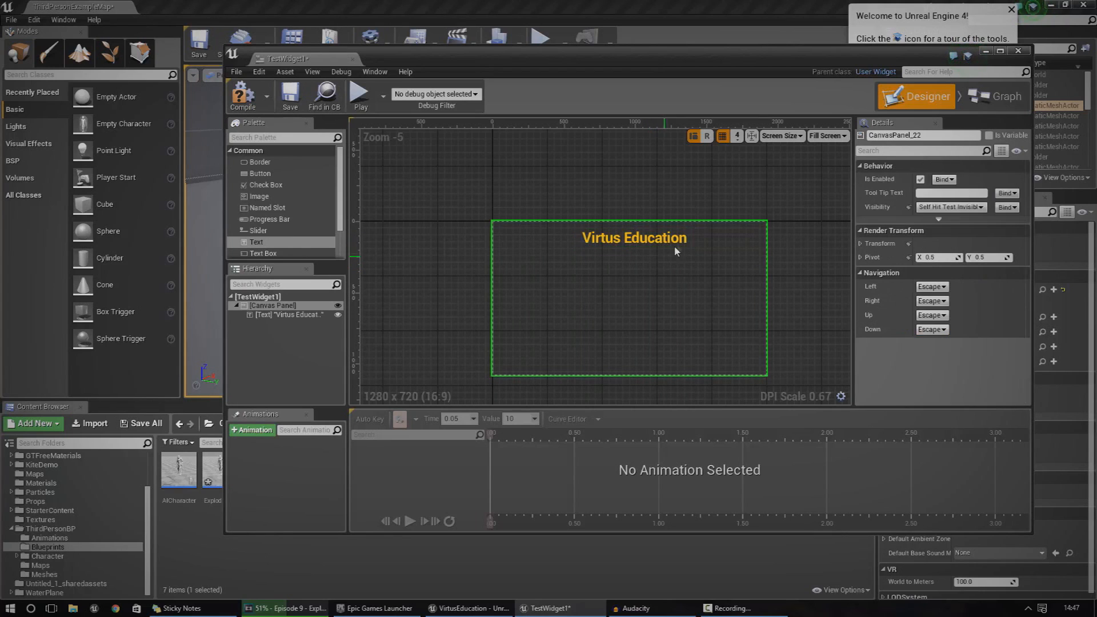
click(634, 237)
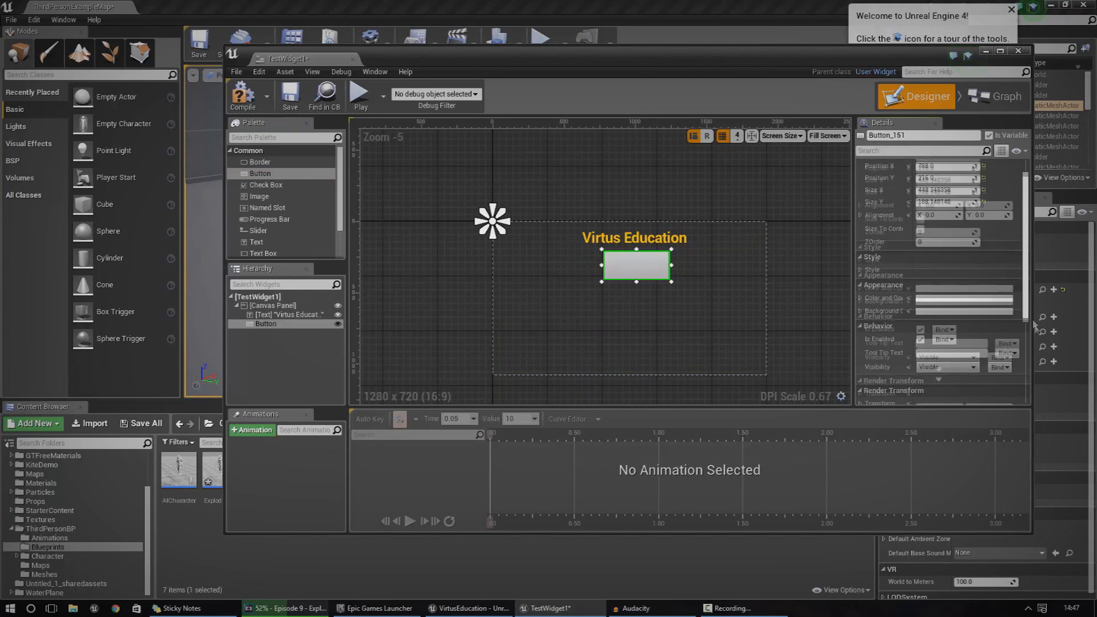
Add an OnClicked event for the new button, opening the widget's event graph.
scroll(down, 3)
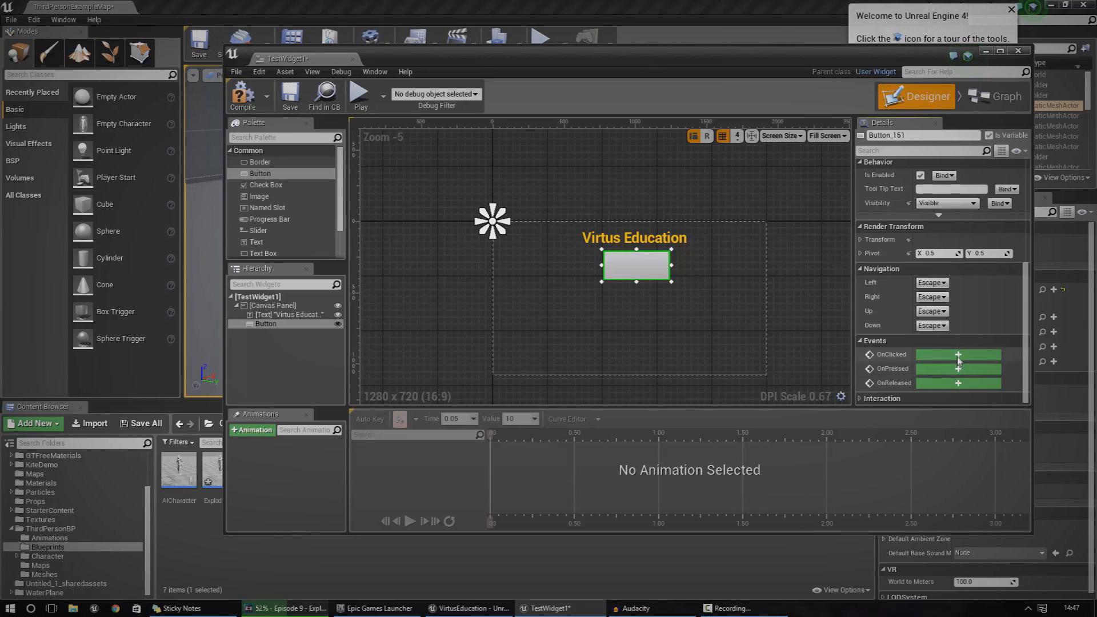
click(958, 354)
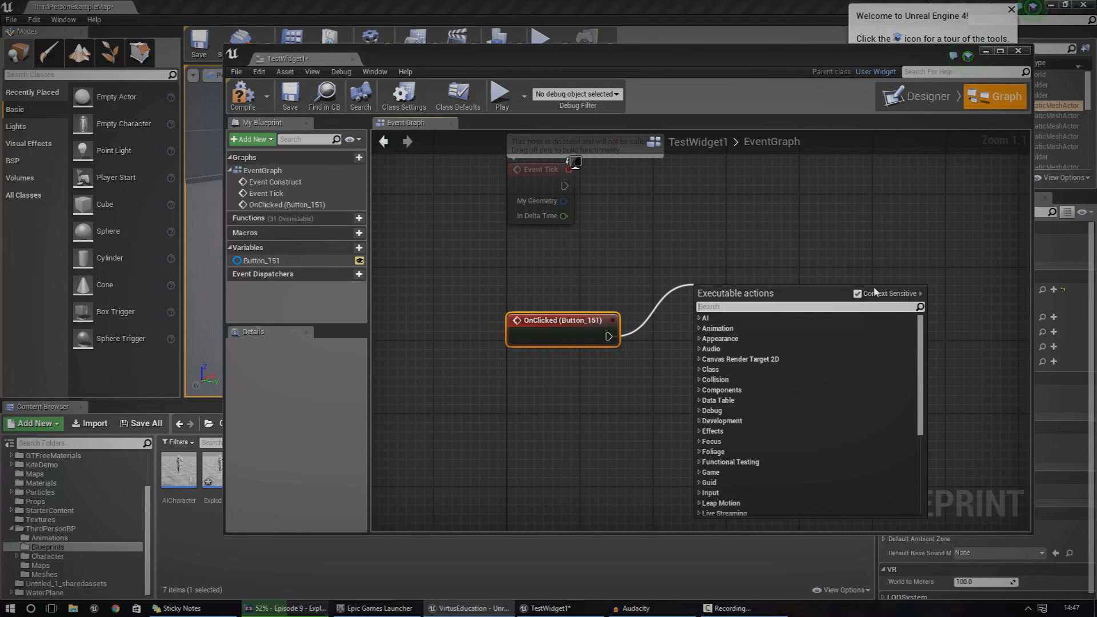
Search 'open level' for the event, then review the layout with the orange title above the button.
text(open level)
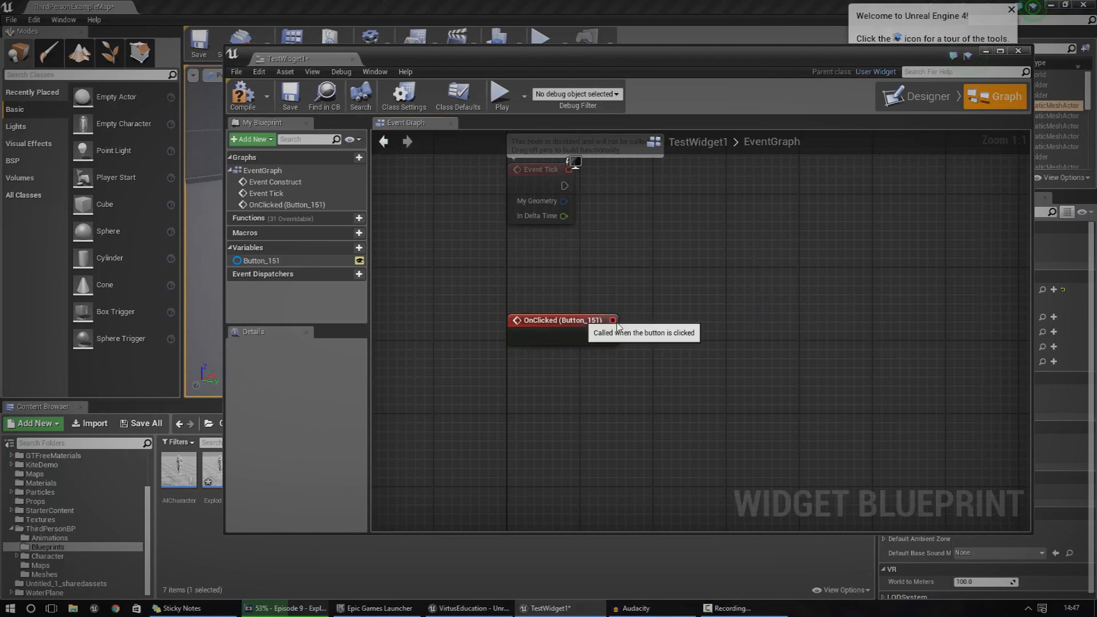
click(916, 96)
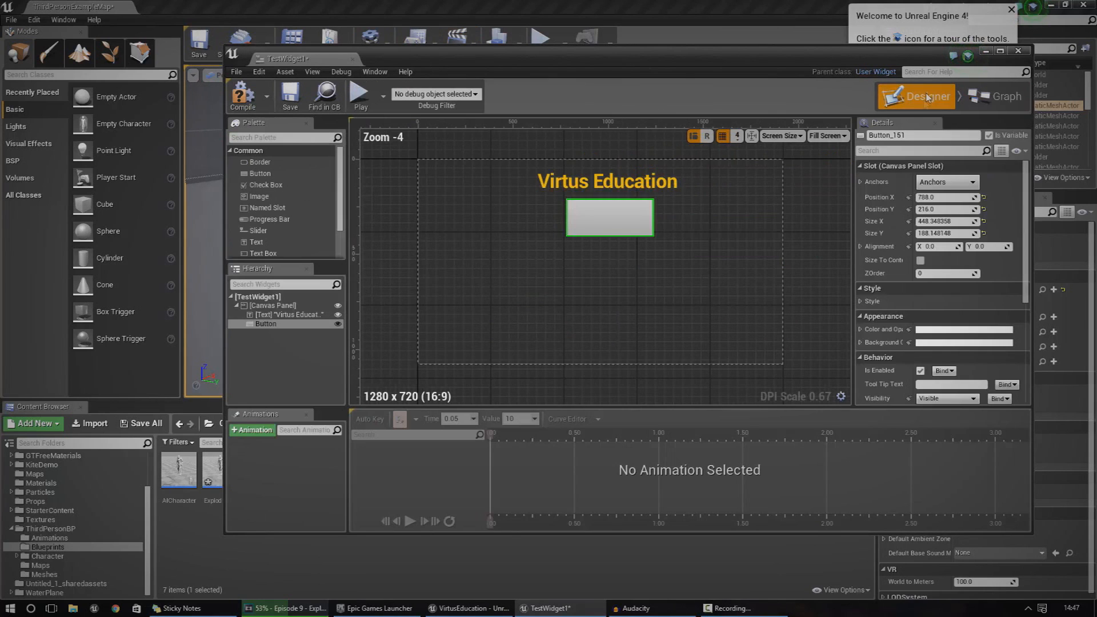
click(1006, 96)
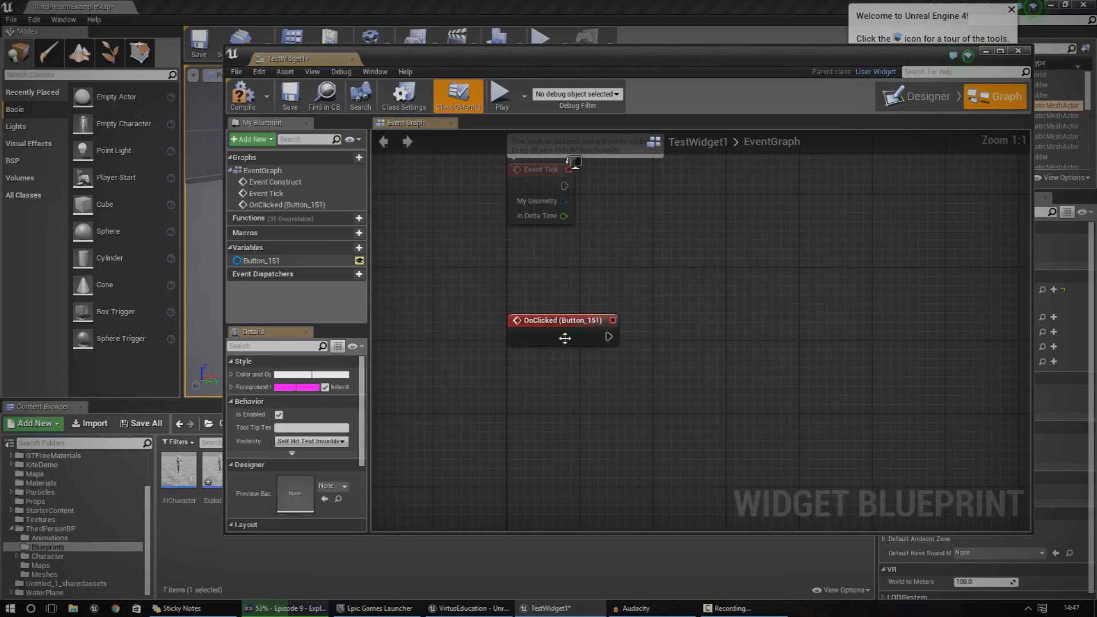
click(926, 96)
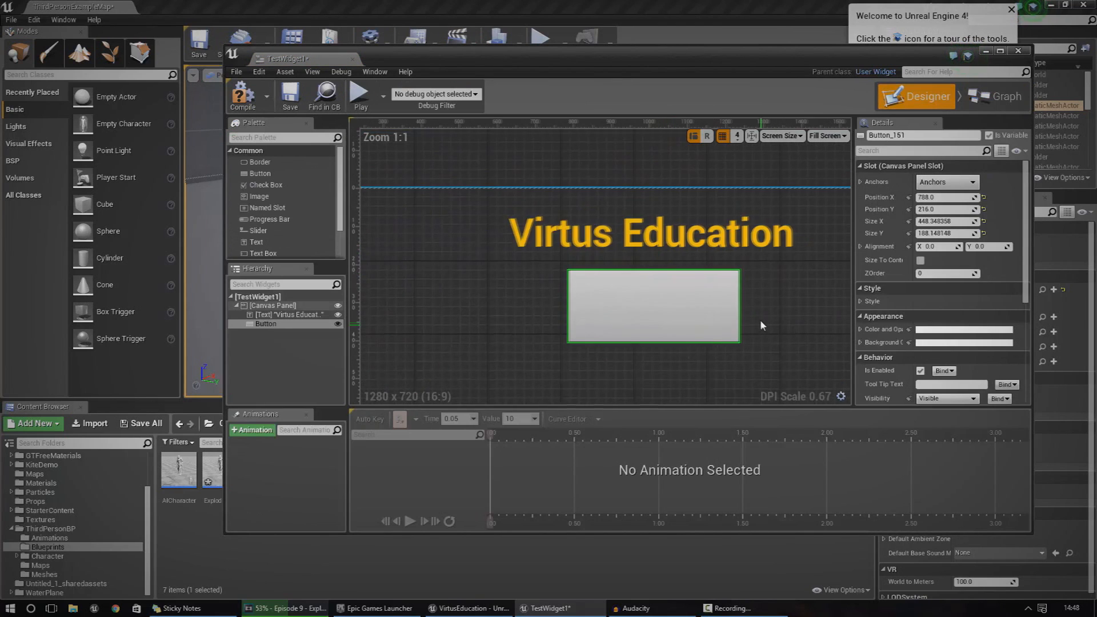
scroll(down, 3)
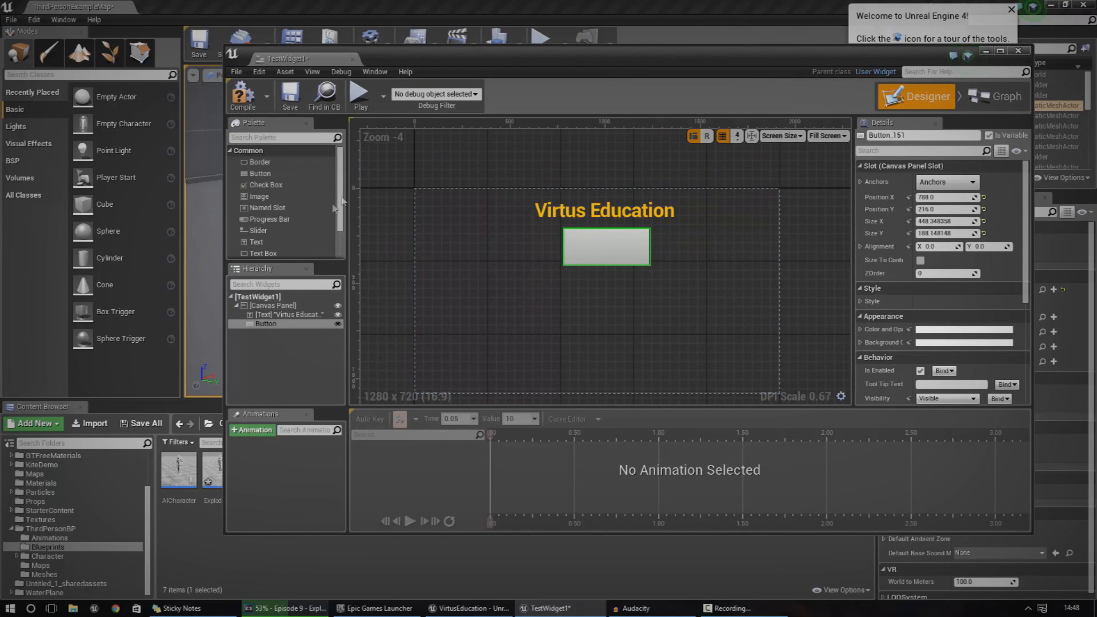
scroll(down, 3)
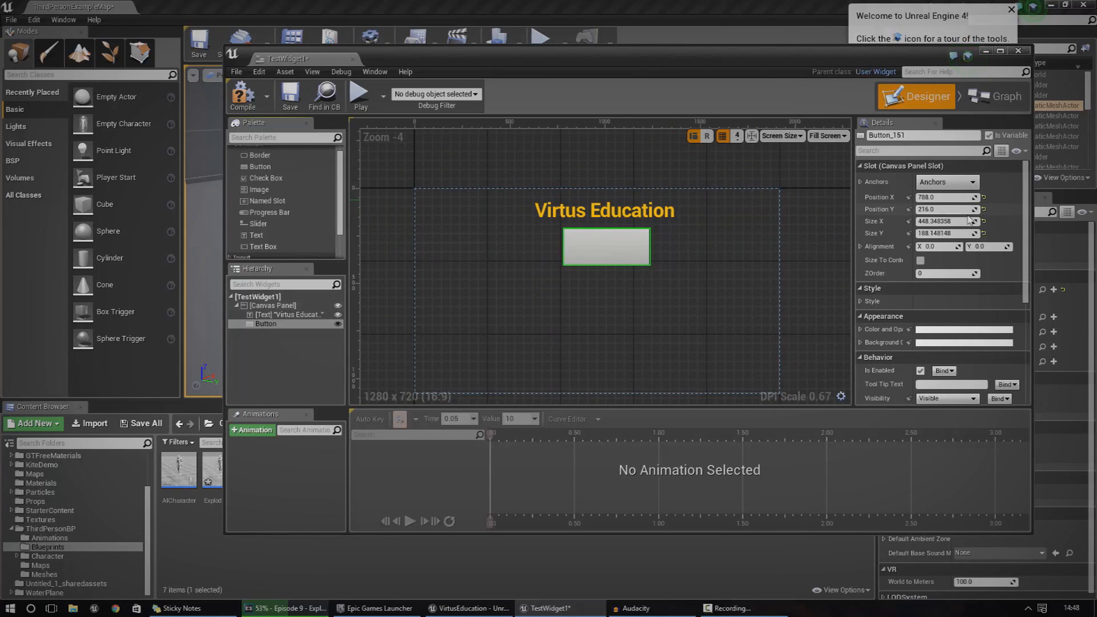
mouse_move(752, 501)
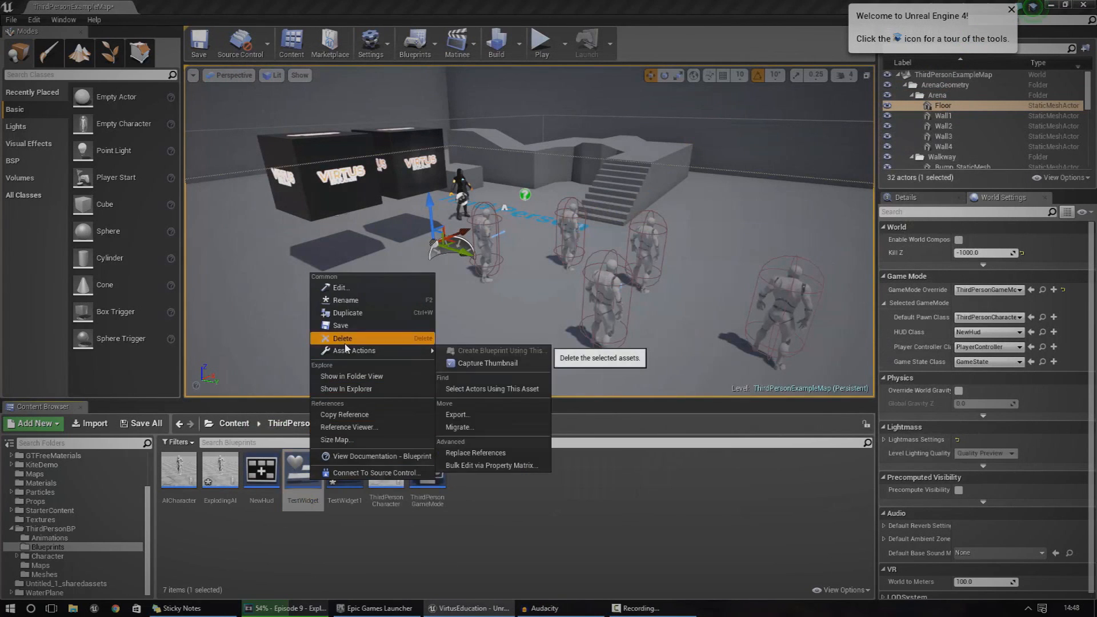
Force-delete the TestWidget asset and delete the NewHud blueprint.
click(342, 339)
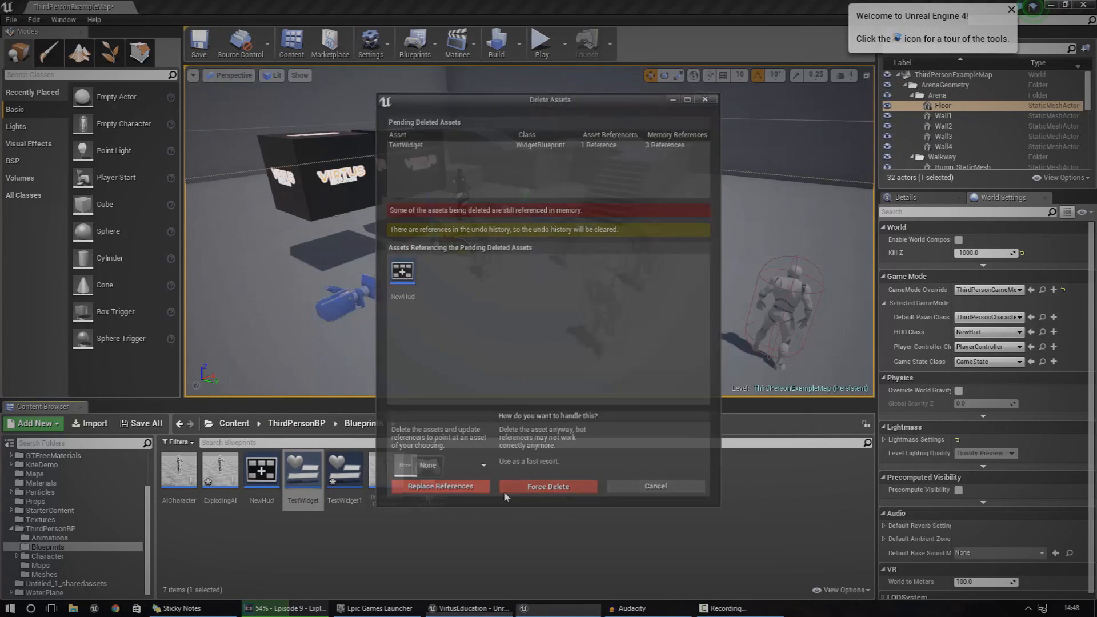
click(548, 487)
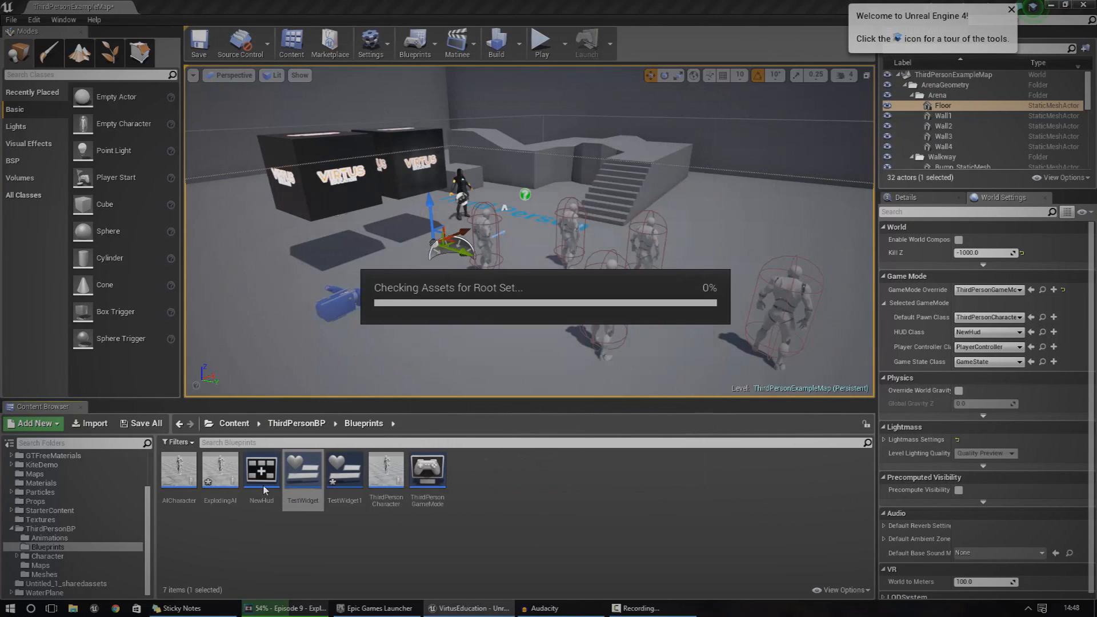
right_click(261, 470)
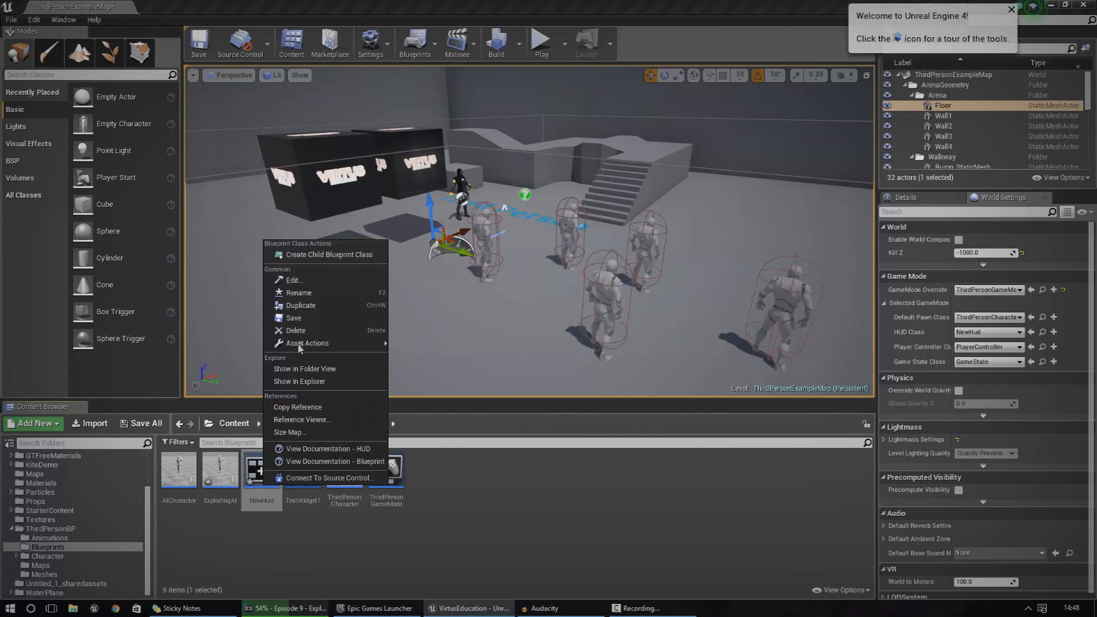
click(294, 330)
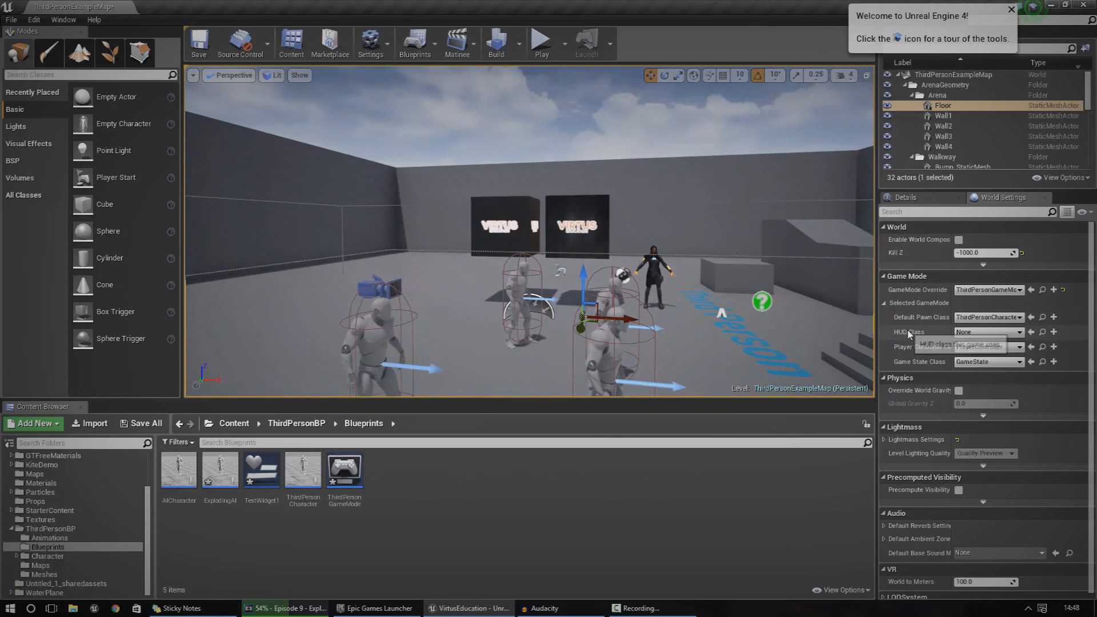
mouse_move(911, 332)
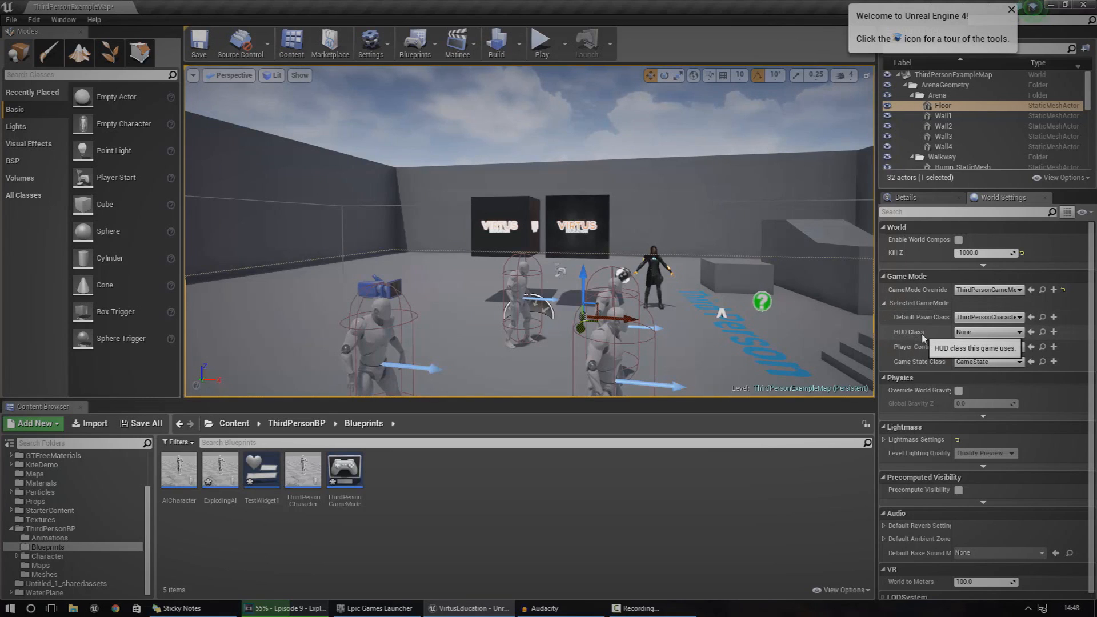
Set the HUD class to plain HUD and create a new HUD-based blueprint class named NewHud.
click(1022, 331)
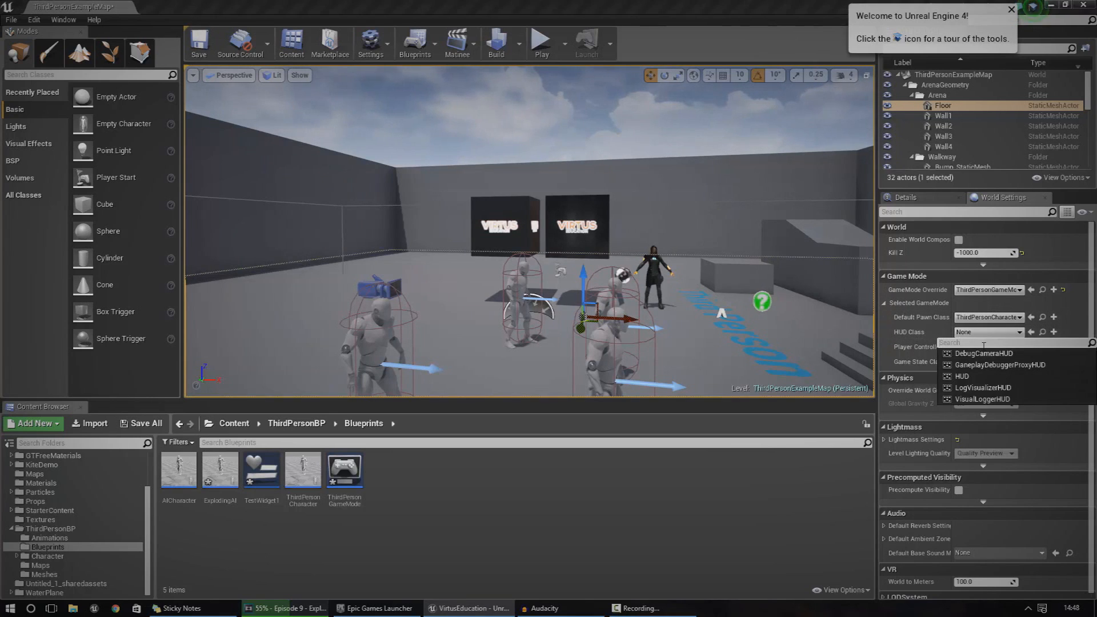
click(963, 376)
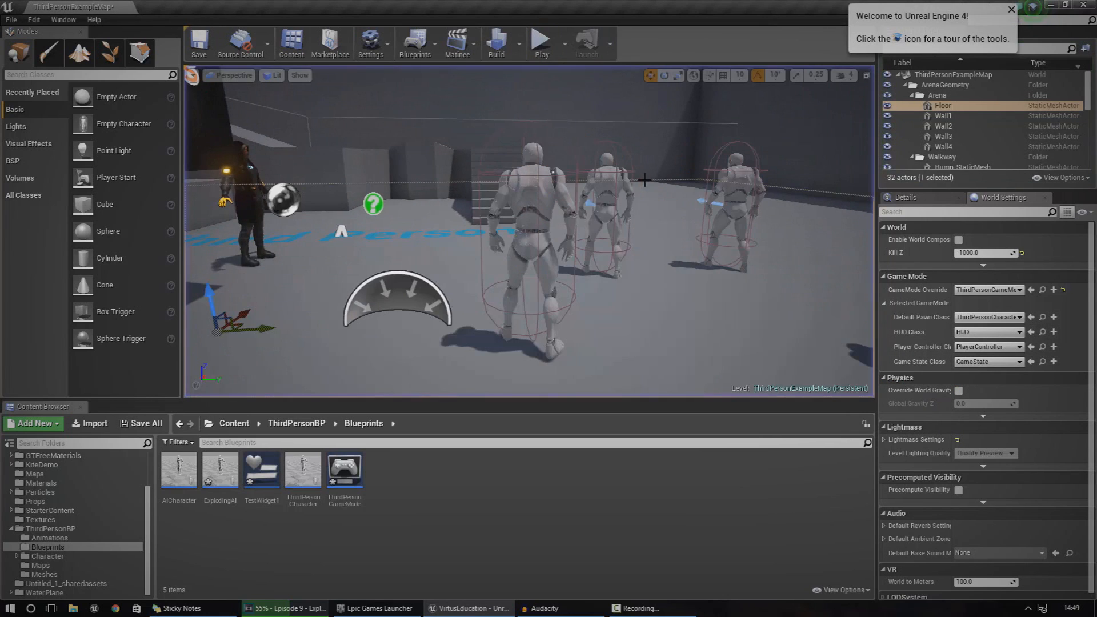
click(32, 423)
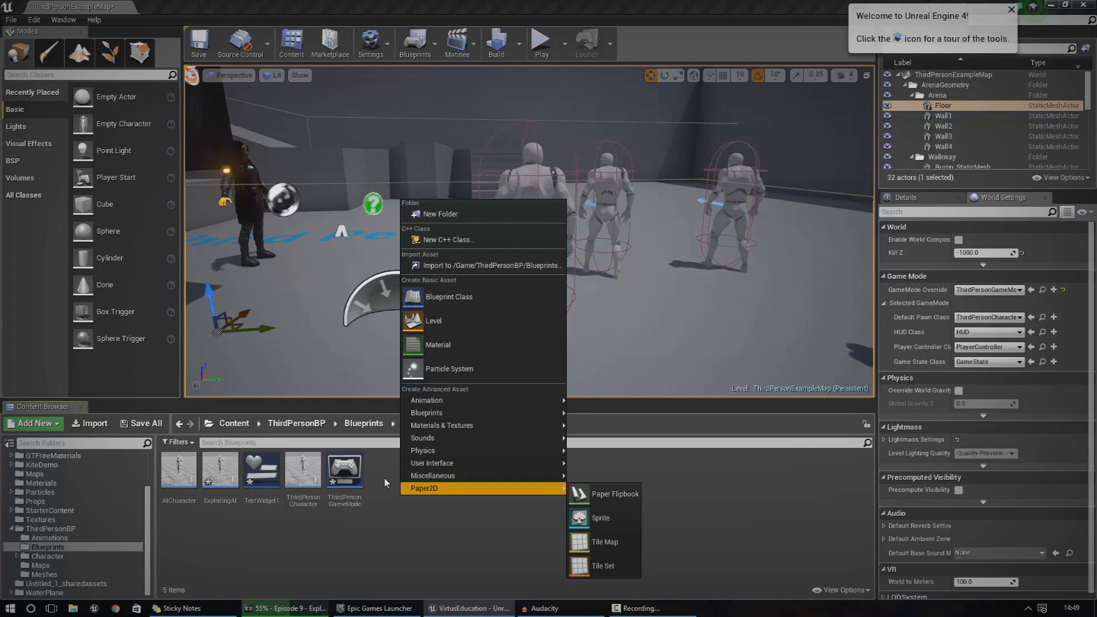
mouse_move(434, 475)
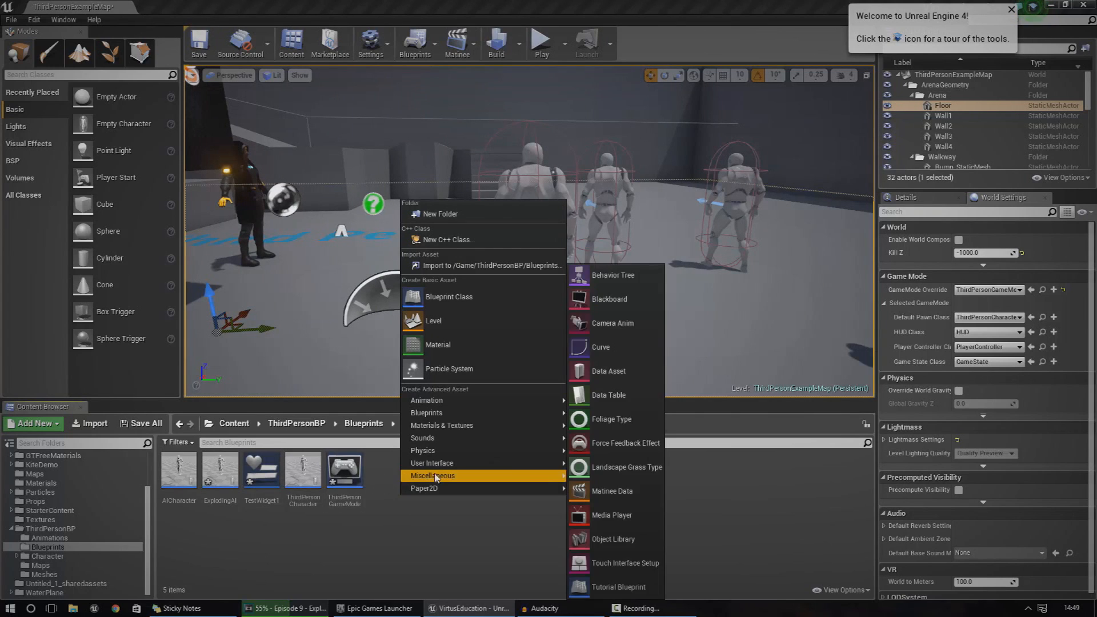
mouse_move(448, 297)
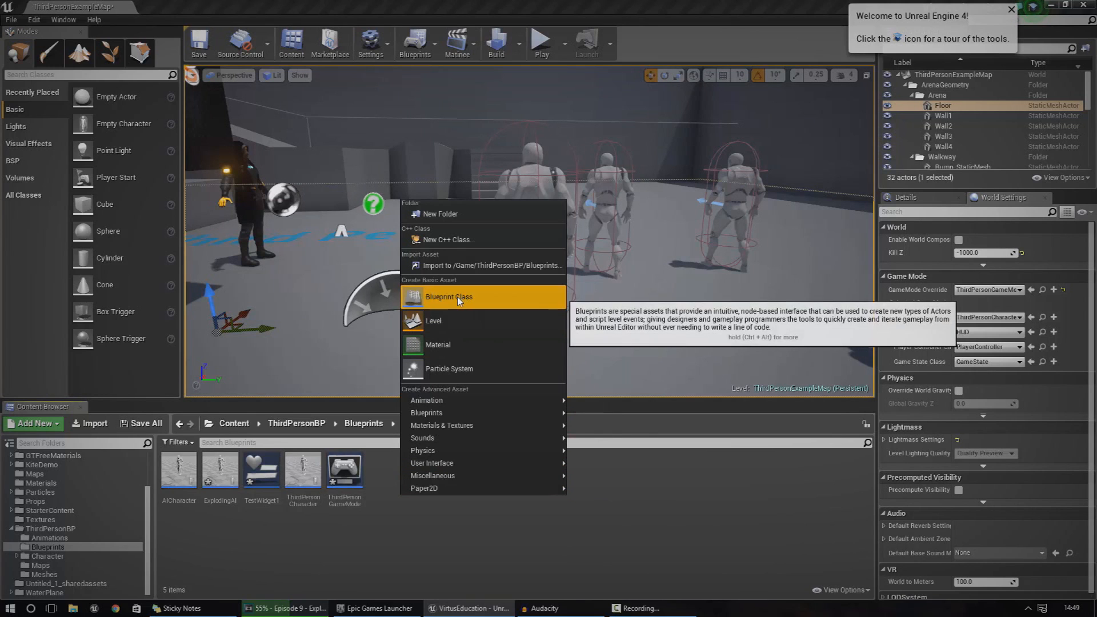
click(448, 297)
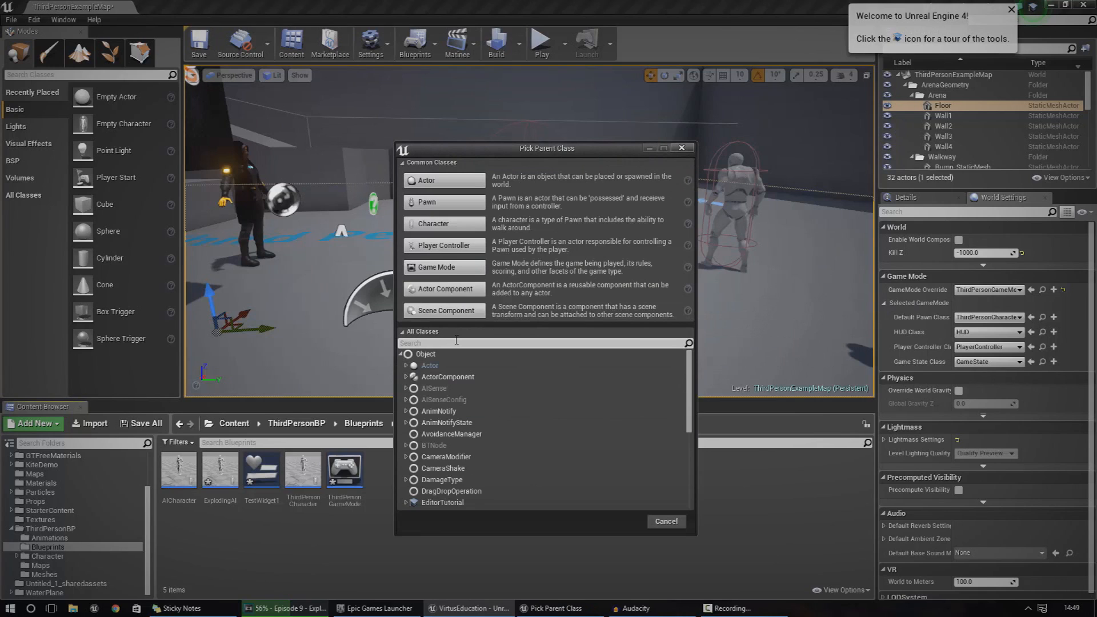
click(402, 331)
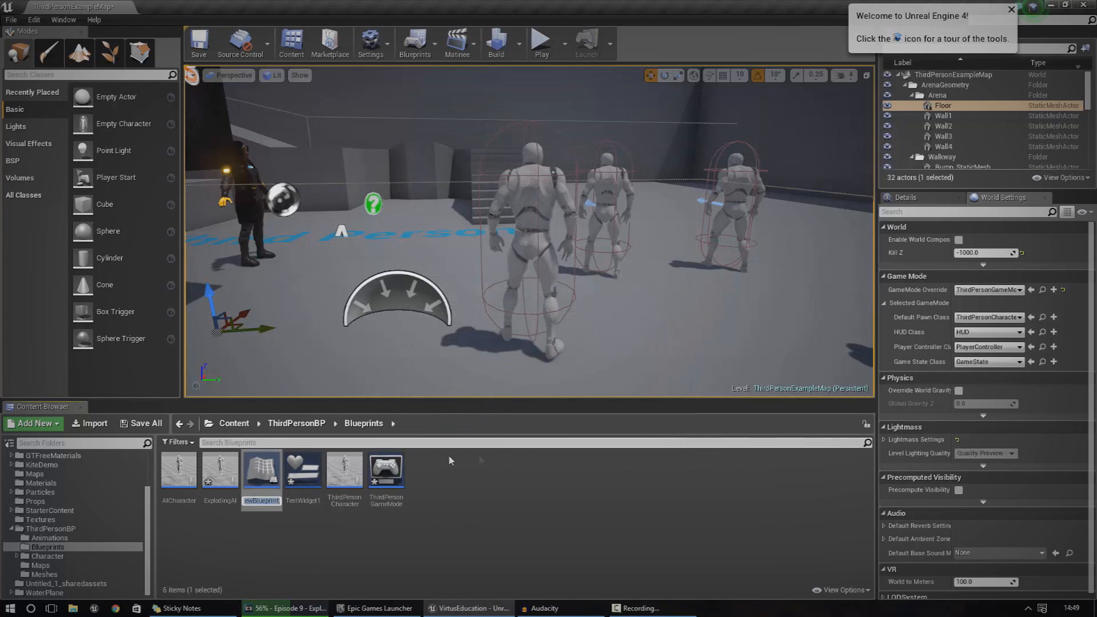
mouse_move(296, 357)
text(NewHud)
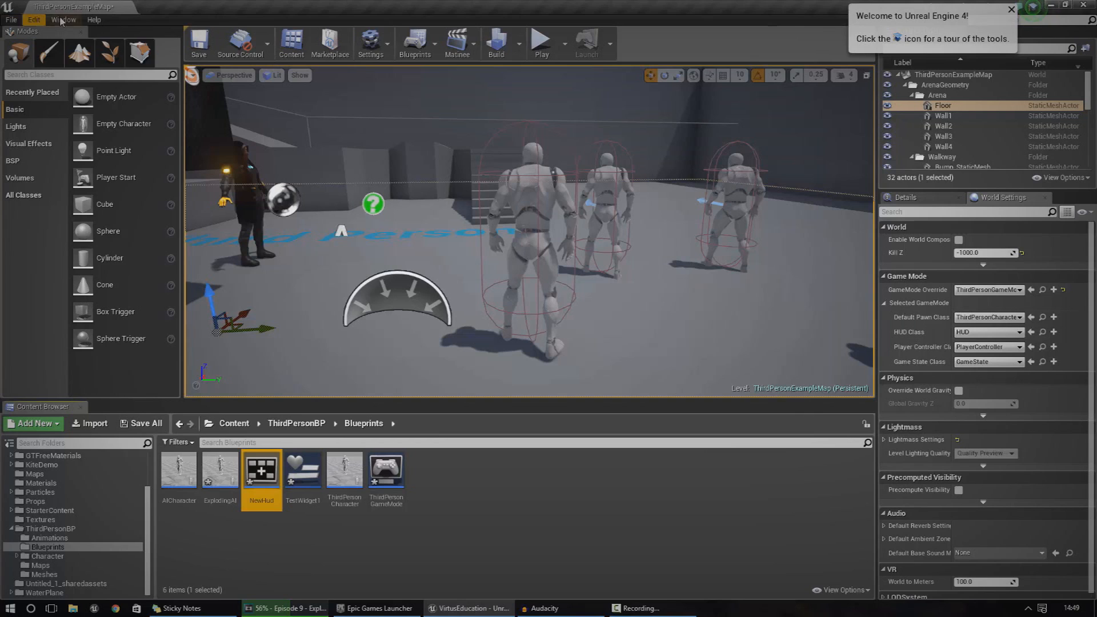
Save all changes and open the NewHud blueprint for editing.
click(11, 19)
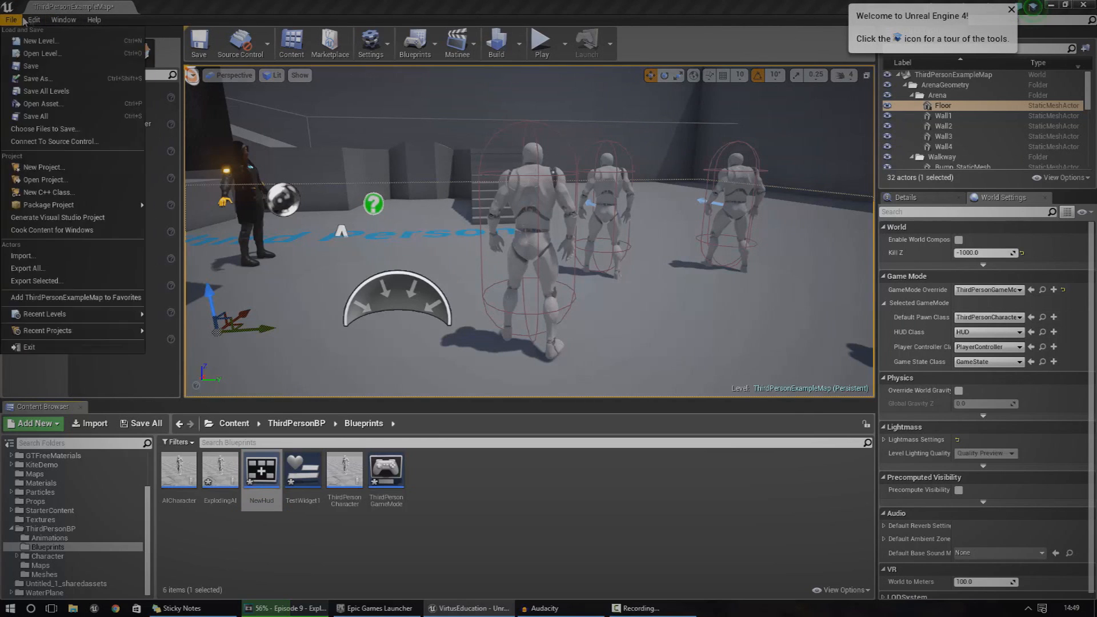
click(63, 19)
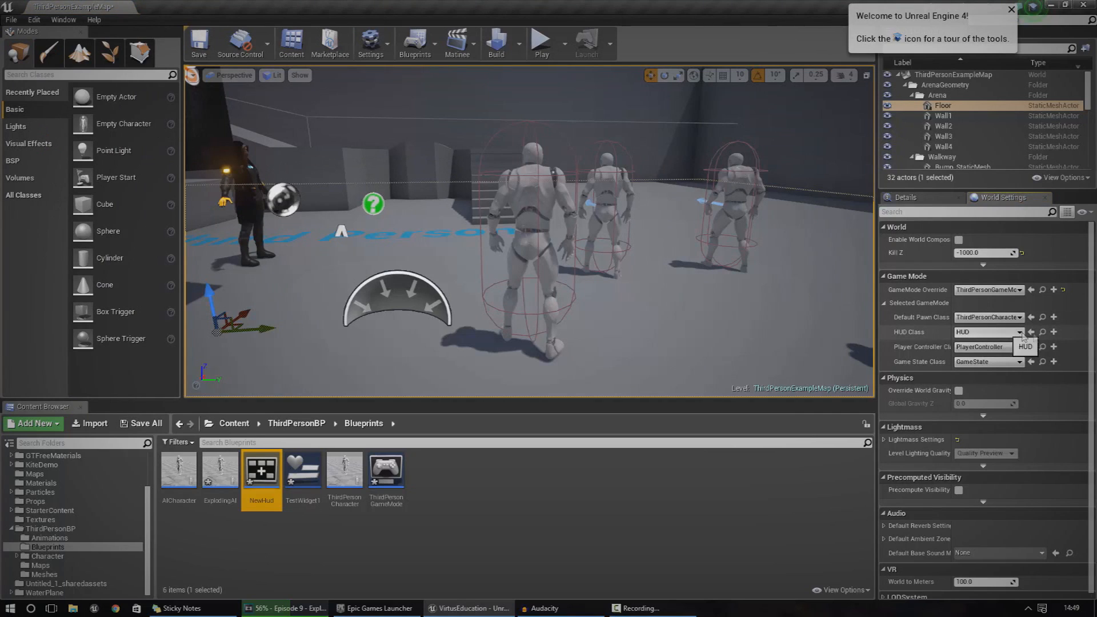
mouse_move(1031, 331)
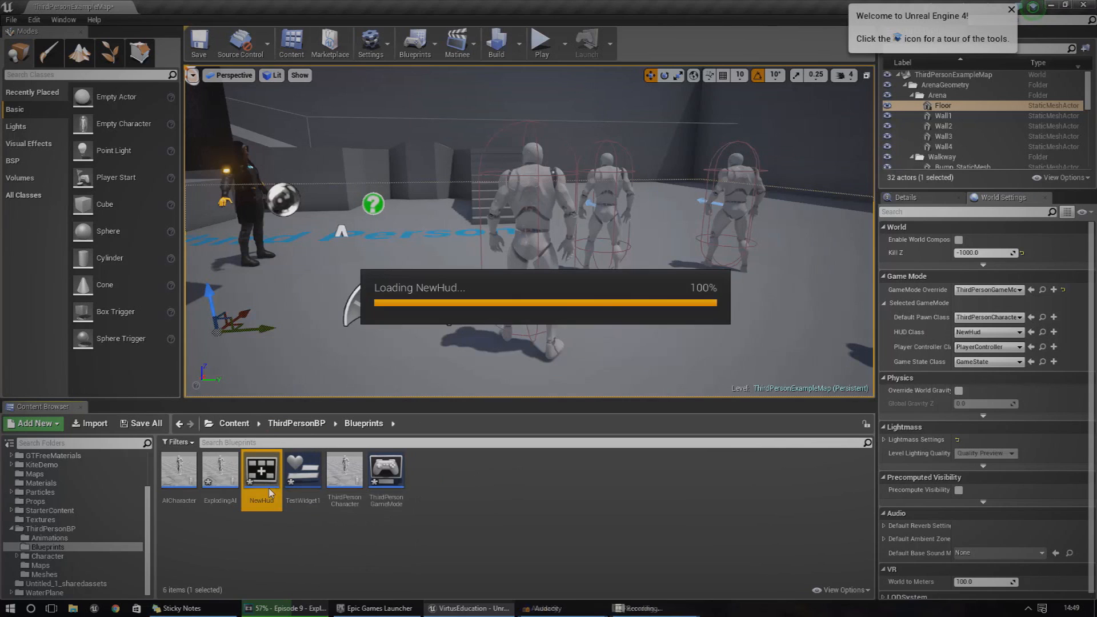
double_click(261, 469)
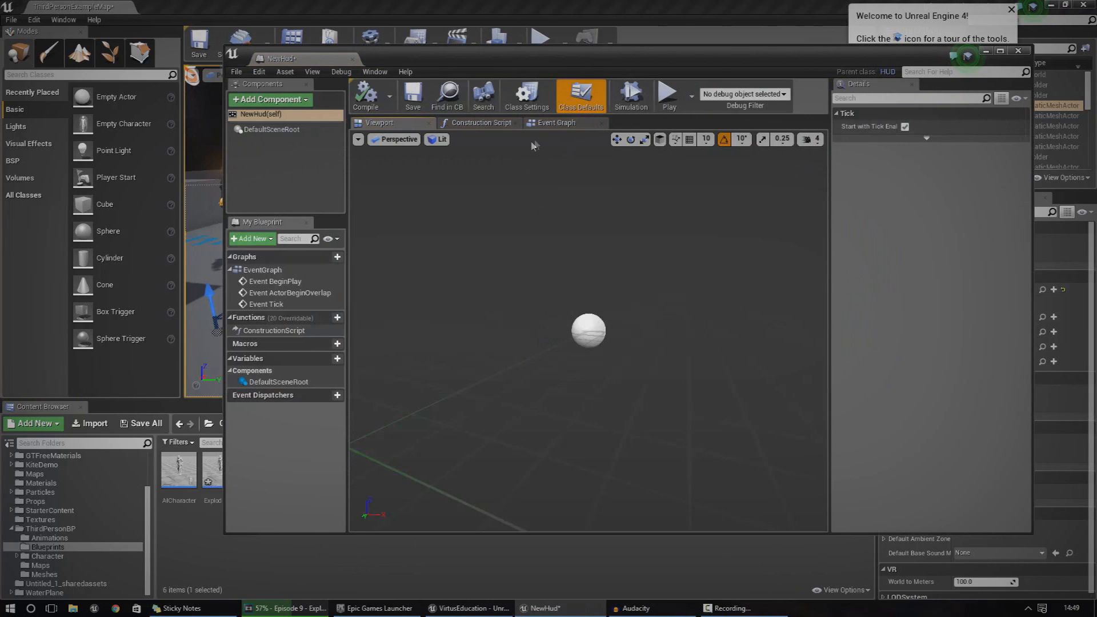
Wire BeginPlay to Create Widget (TestWidget1) then Add to Viewport, with Get Player Controller as Owning Player.
click(556, 123)
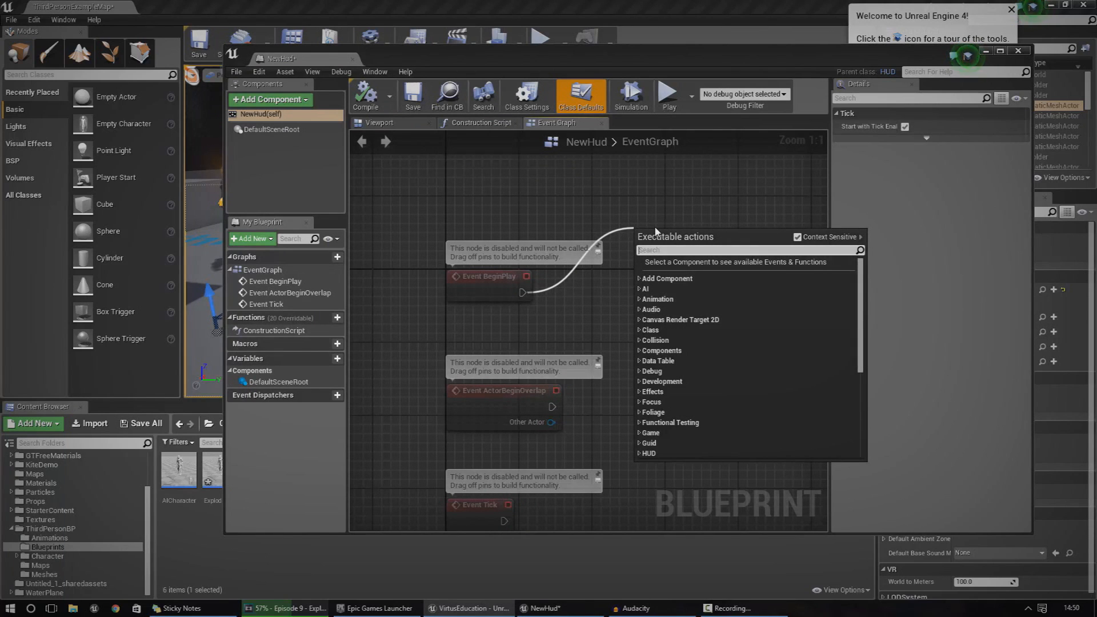
mouse_move(732, 124)
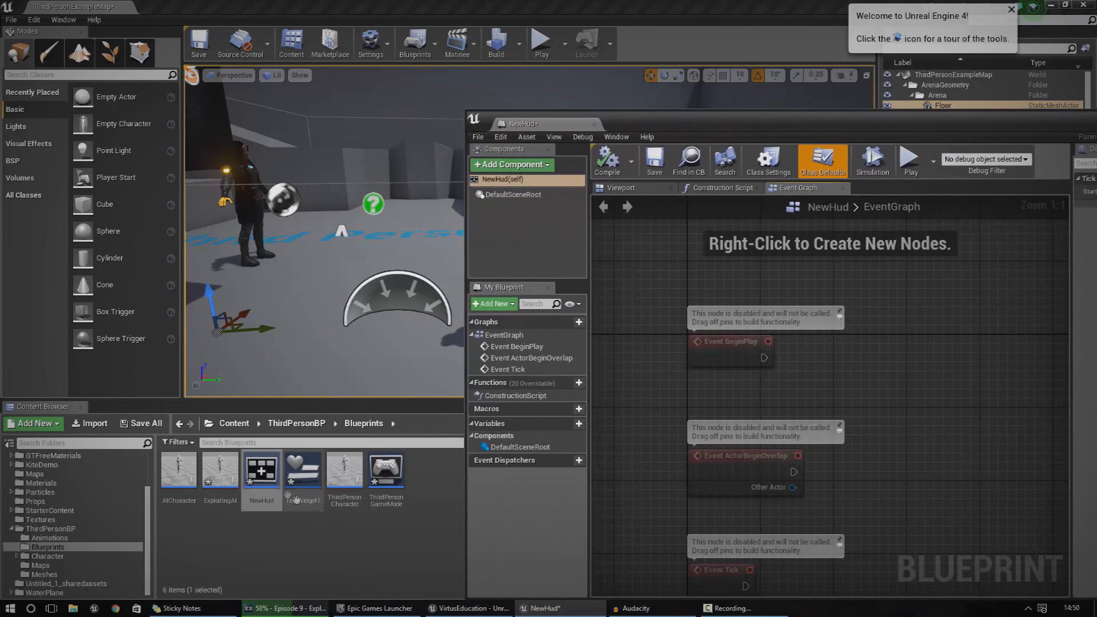
mouse_move(834, 317)
text(create)
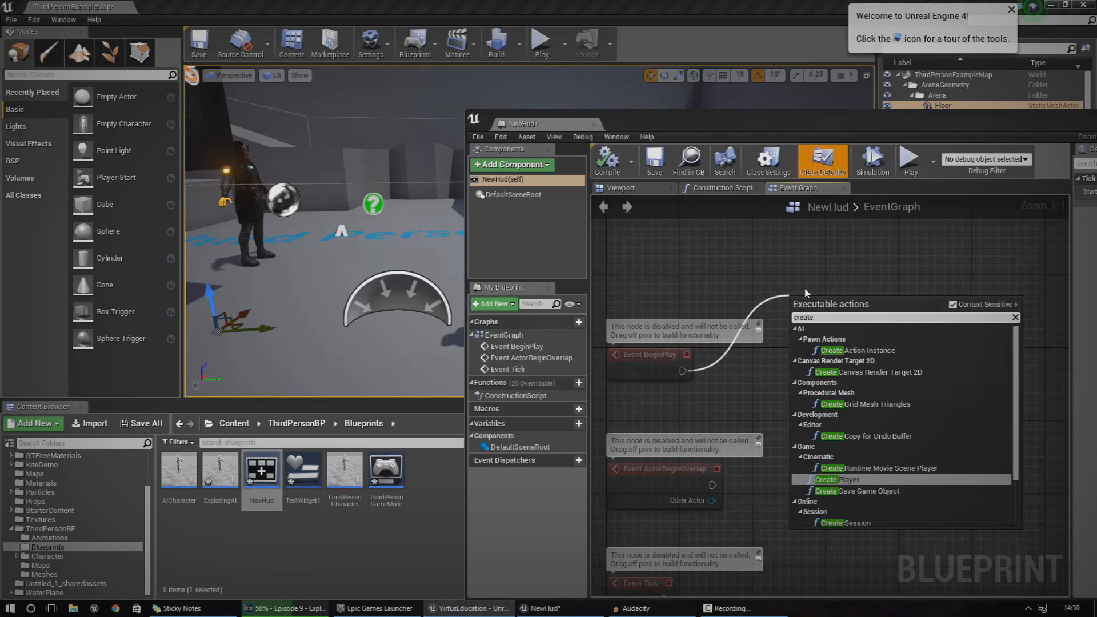
click(837, 479)
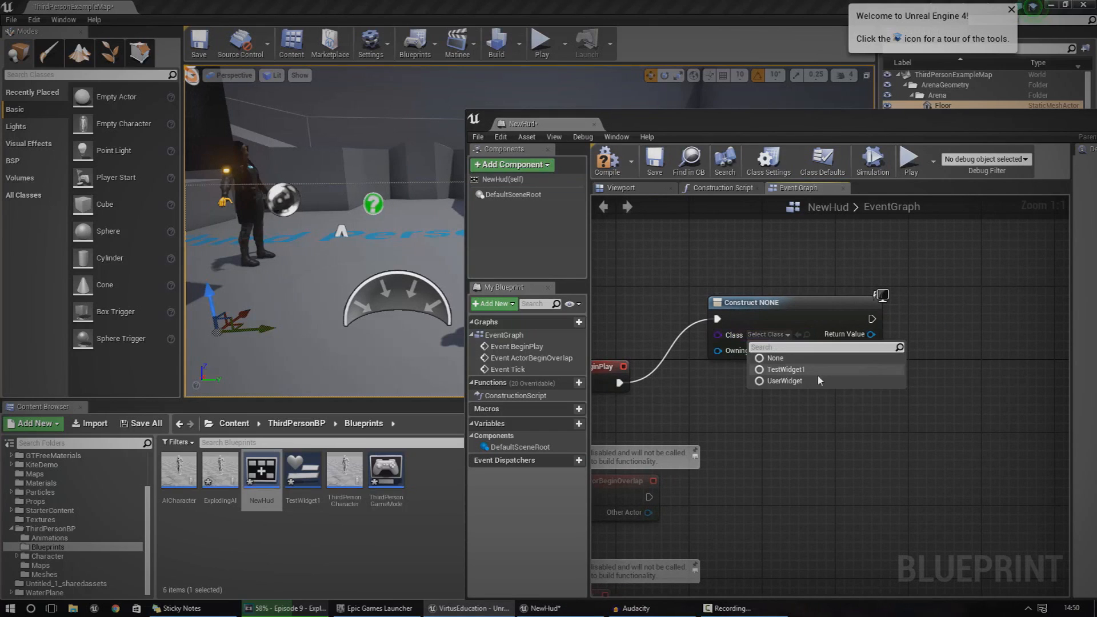
mouse_move(795, 385)
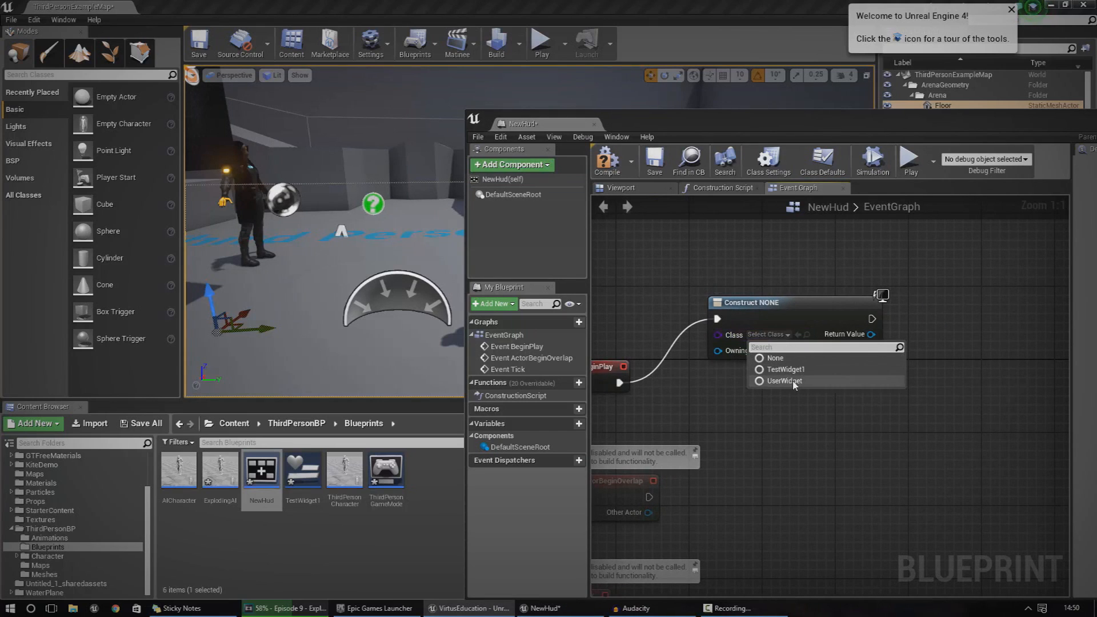
click(786, 369)
text(add to)
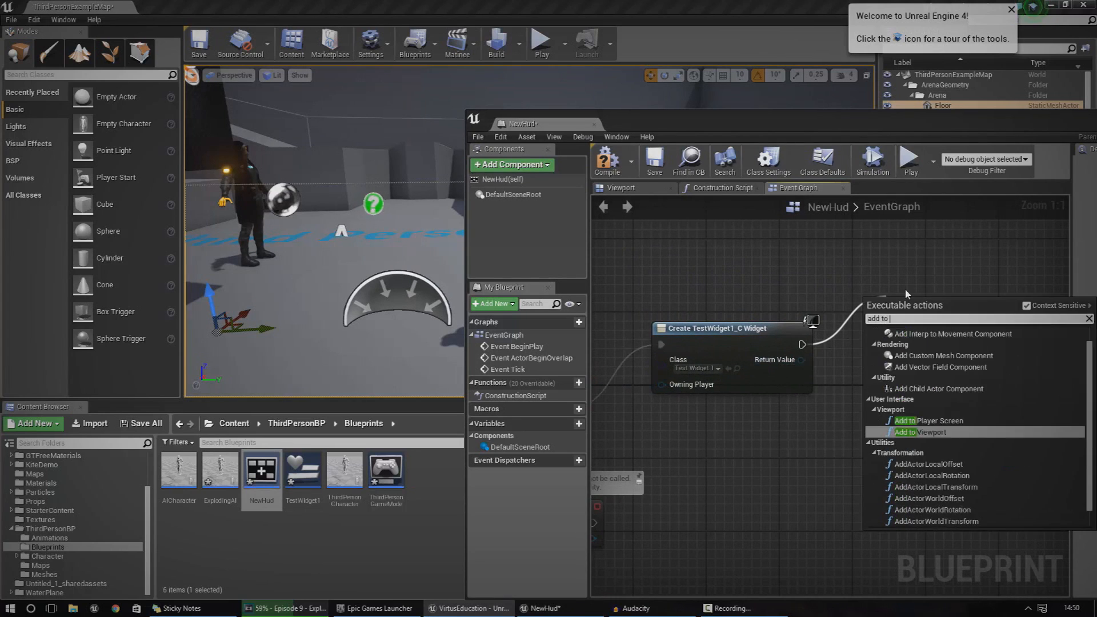
click(930, 432)
text(get player)
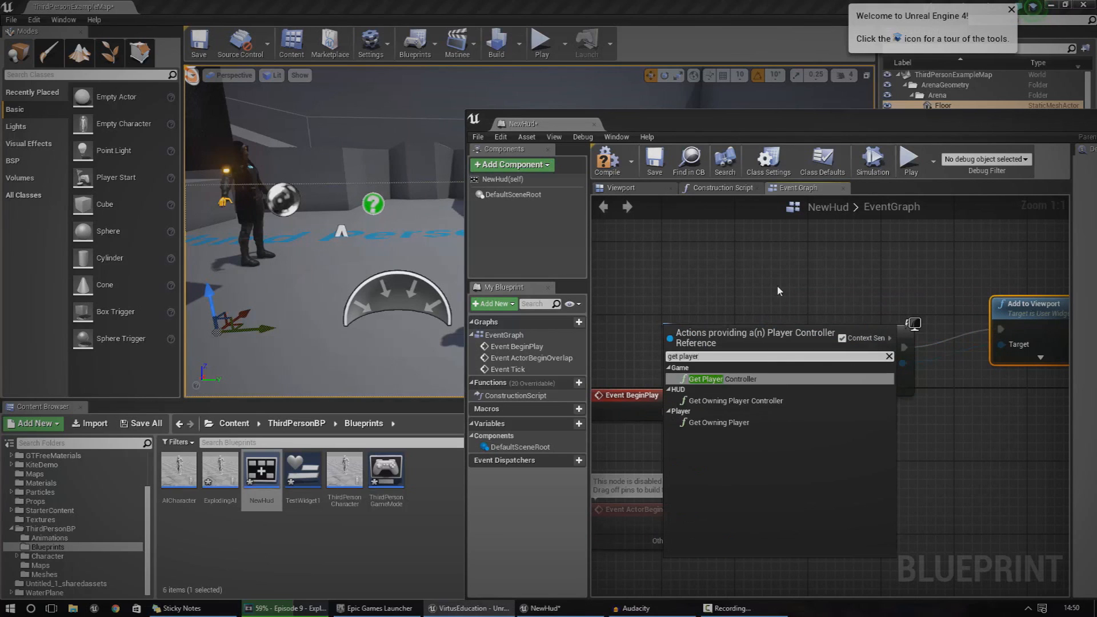
click(716, 378)
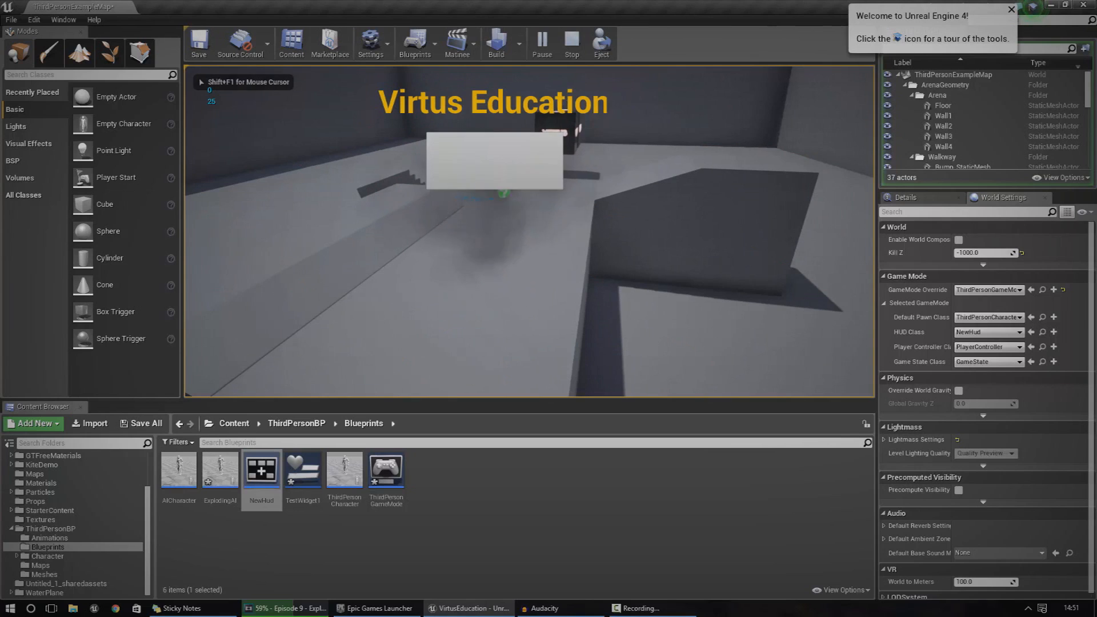
Stop the play session and bring the Epic Games Launcher to the front.
click(572, 44)
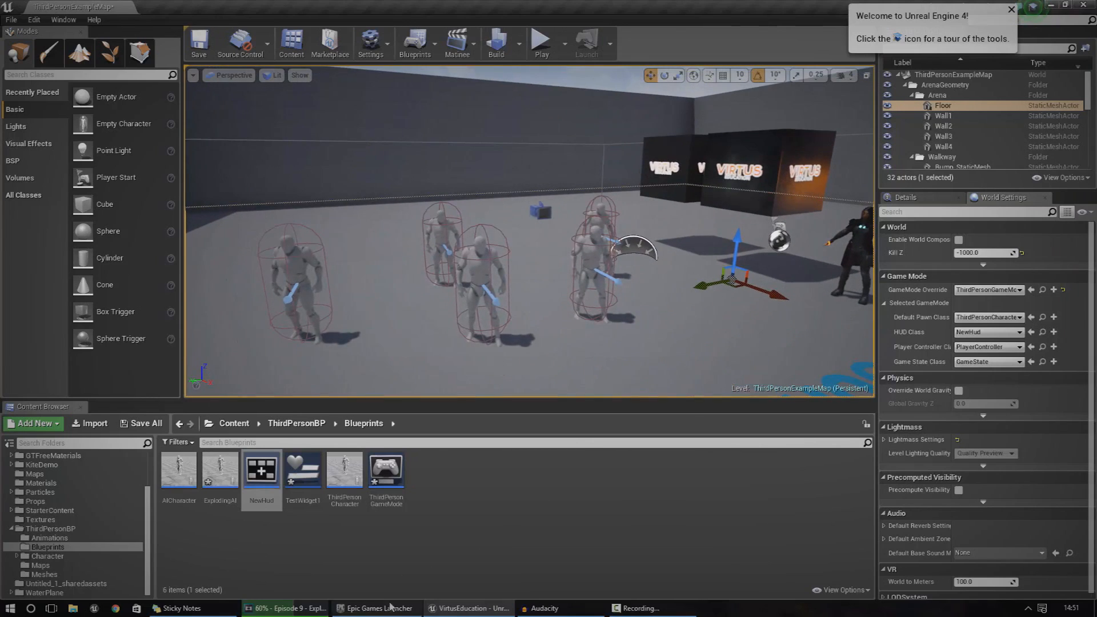
click(376, 608)
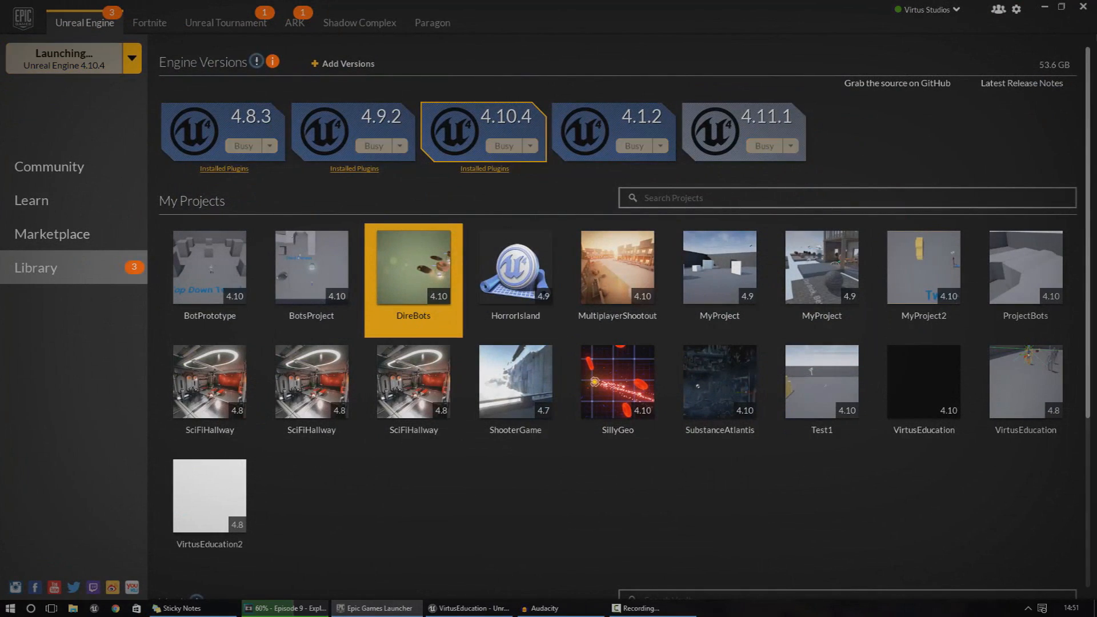